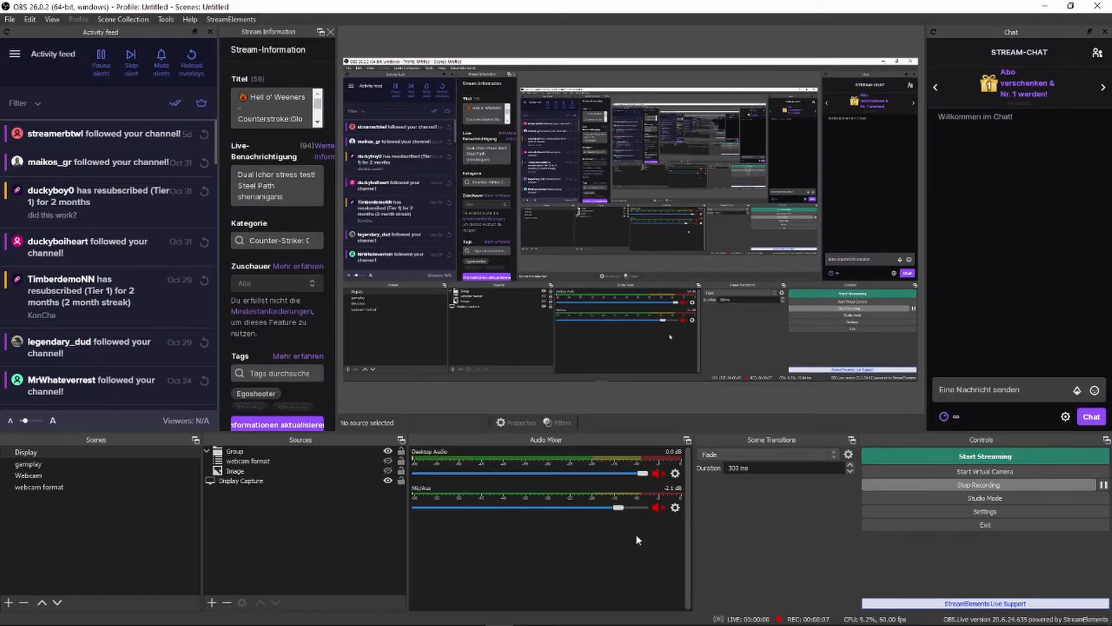
mouse_move(637, 527)
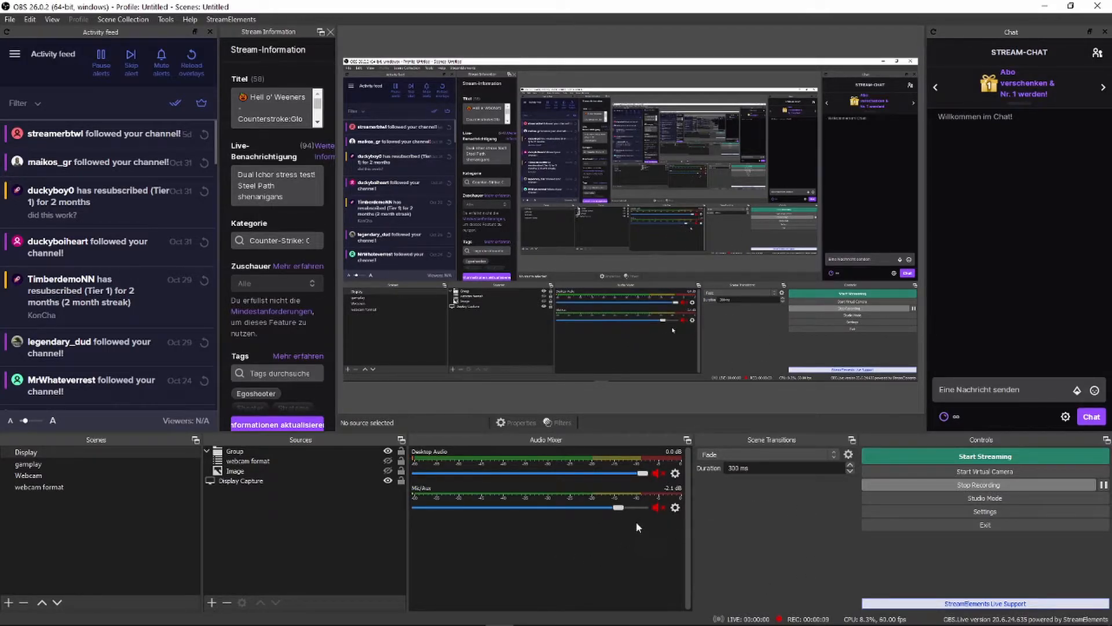
mouse_move(500, 528)
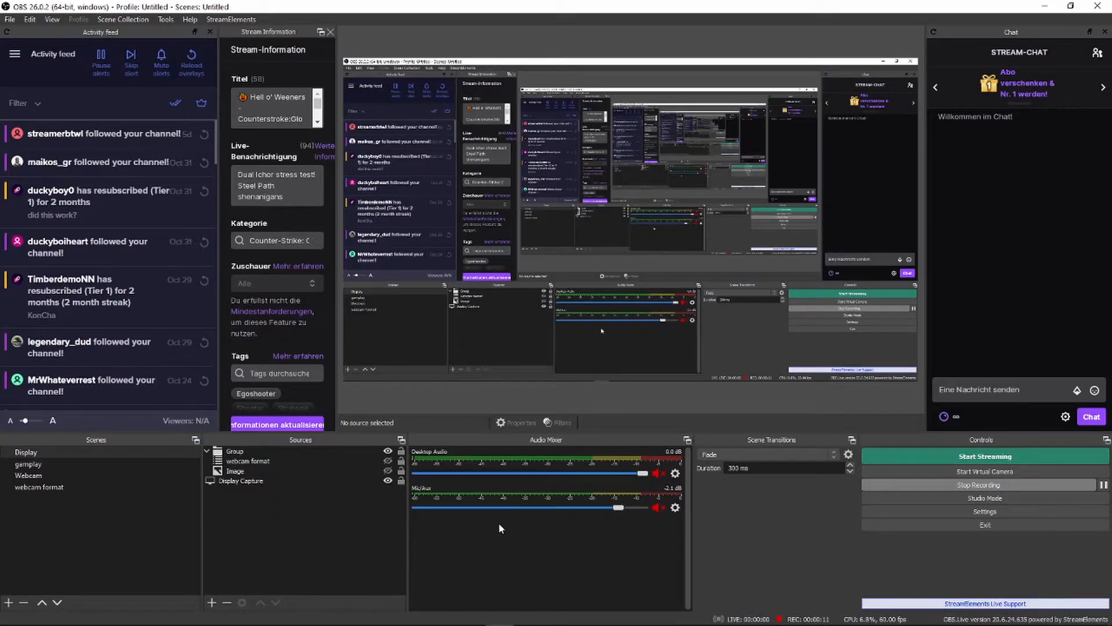
mouse_move(586, 492)
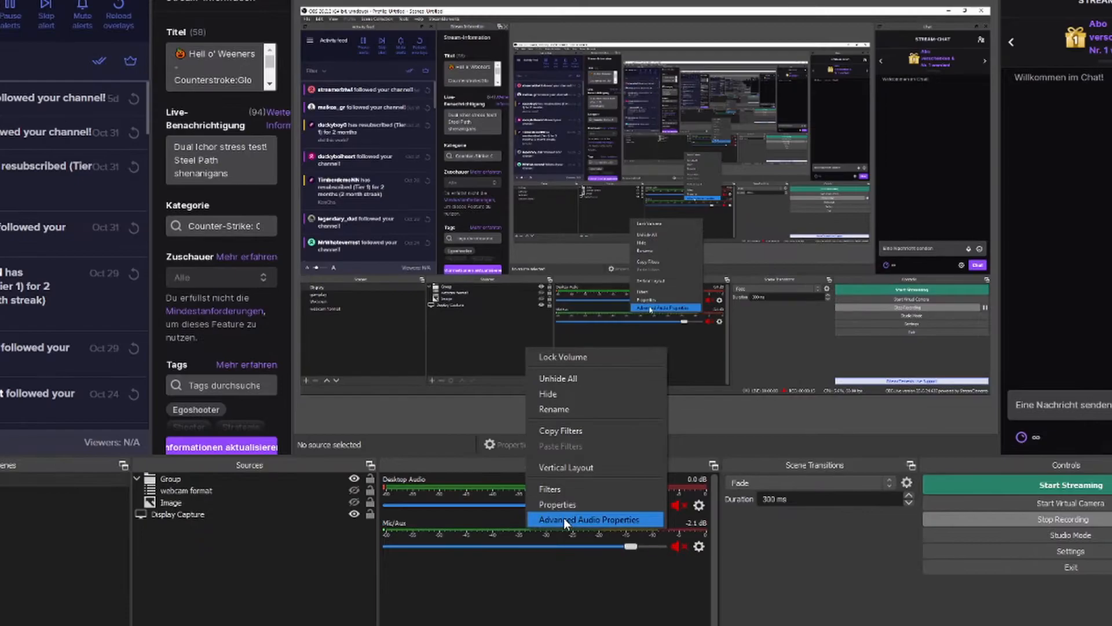
Step: Add a VST 2.x Plug-in filter named Speachy to Mic/Aux and load Speachy
left_click(550, 489)
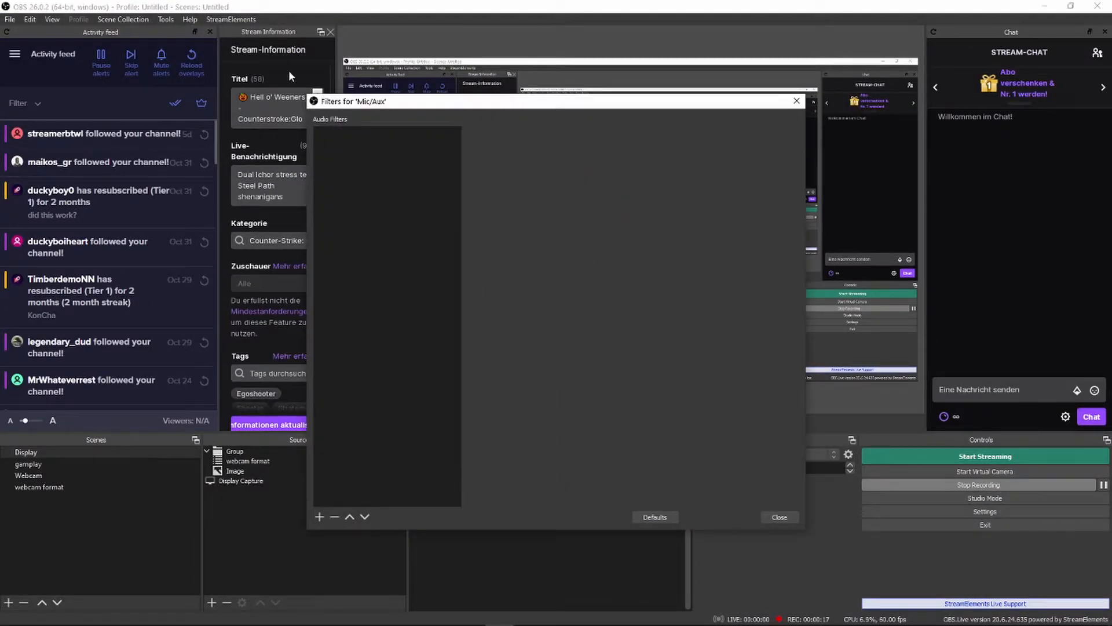
left_click(319, 516)
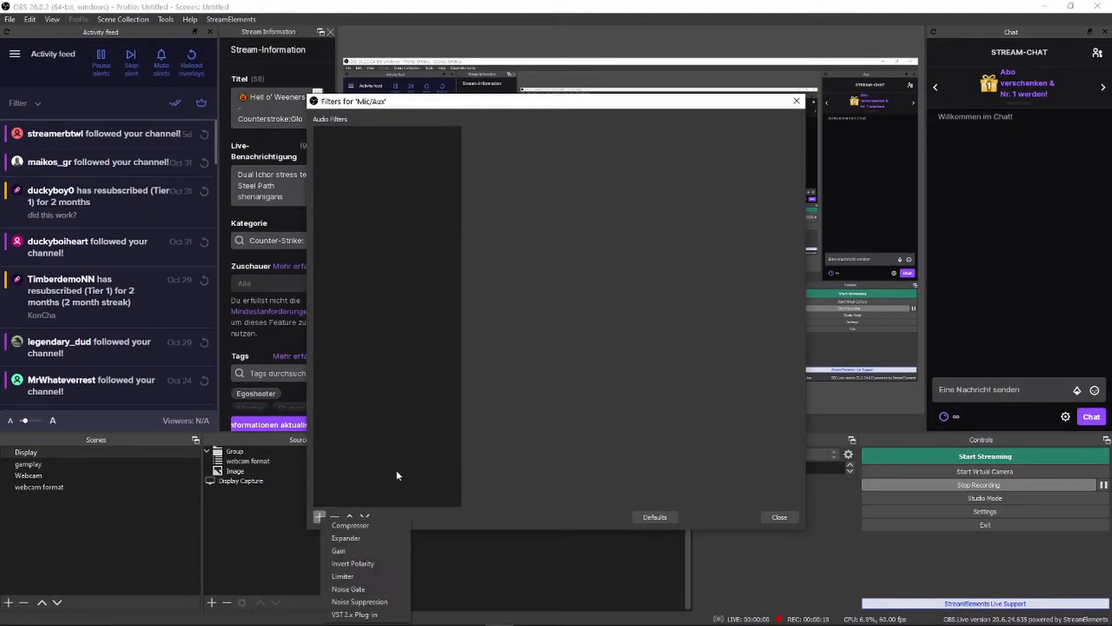
left_click(354, 614)
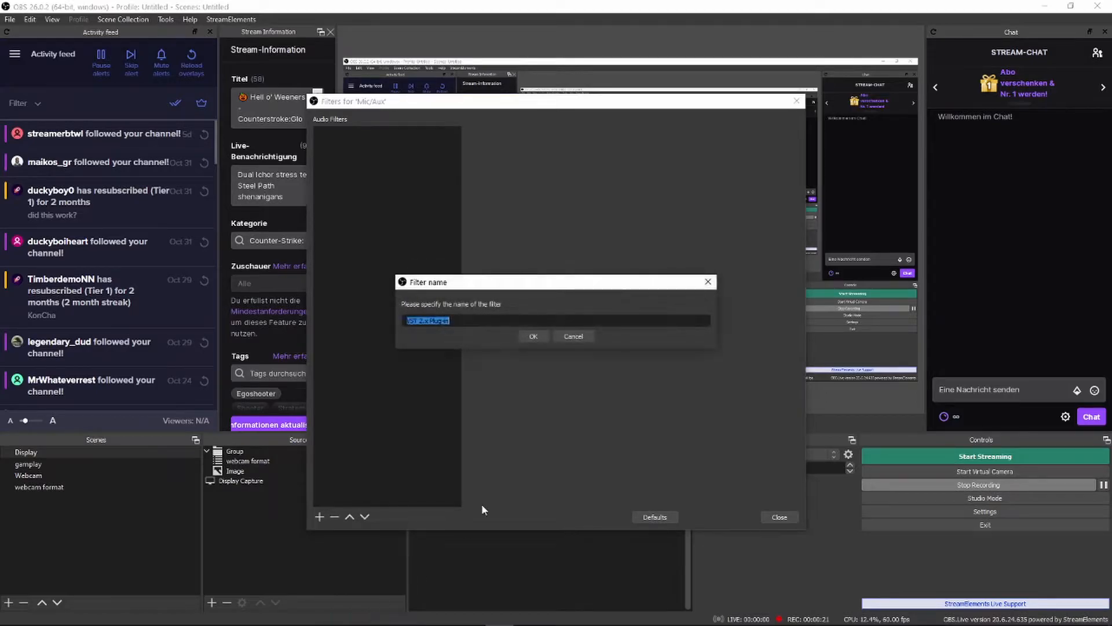
left_click(533, 335)
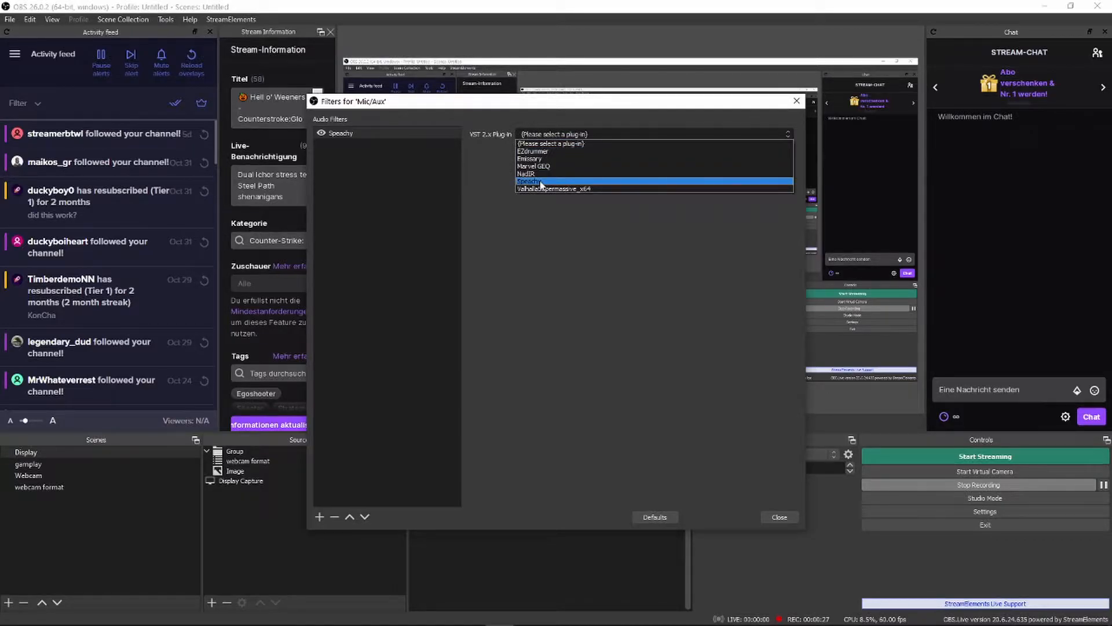
left_click(528, 182)
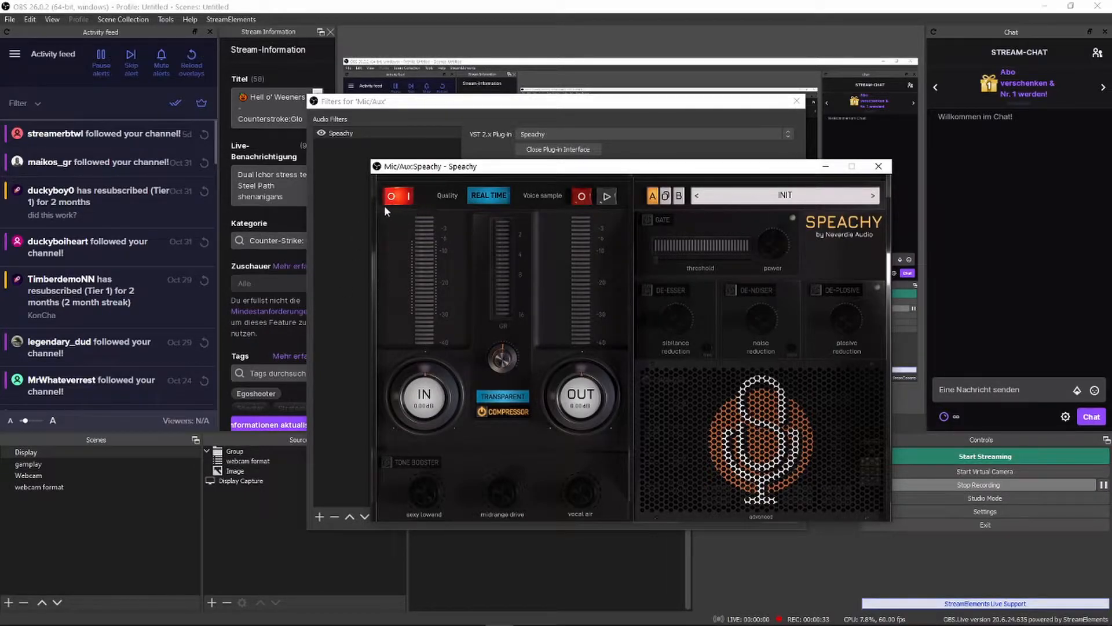
mouse_move(544, 216)
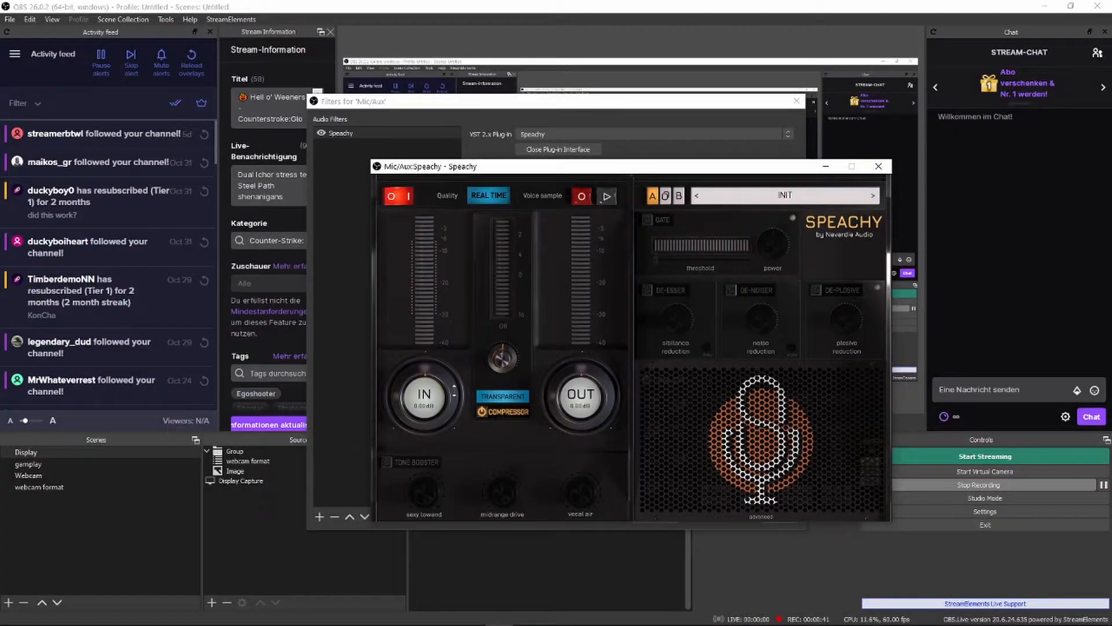
Step: Raise Speachy's IN gain and switch the compressor from Transparent to Aggressive
left_click_drag(423, 395, 423, 383)
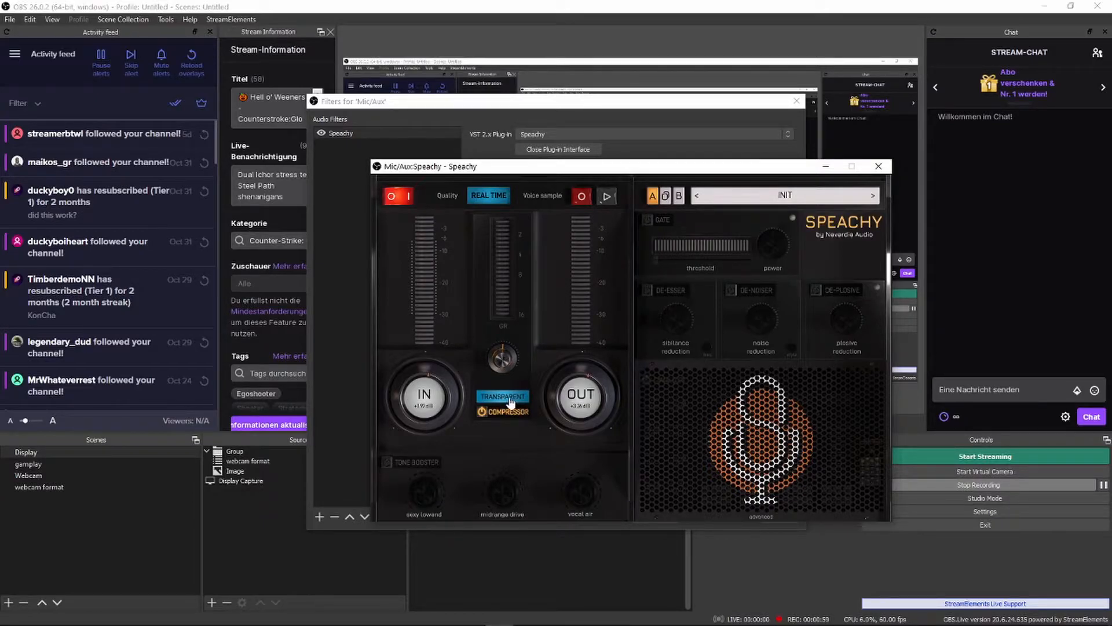
left_click(502, 396)
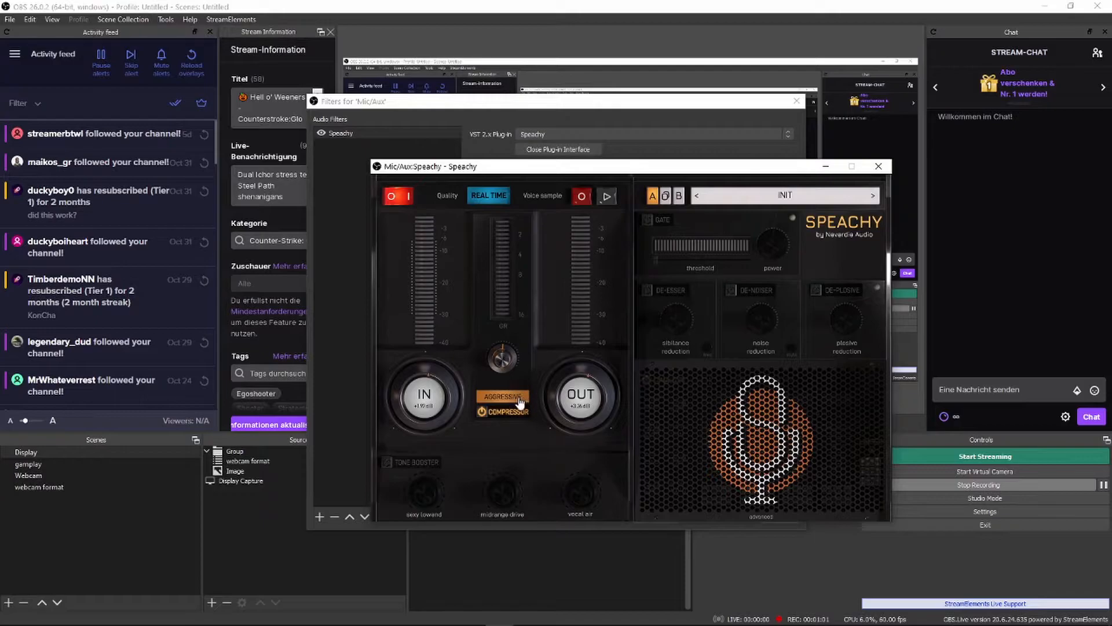
mouse_move(496, 300)
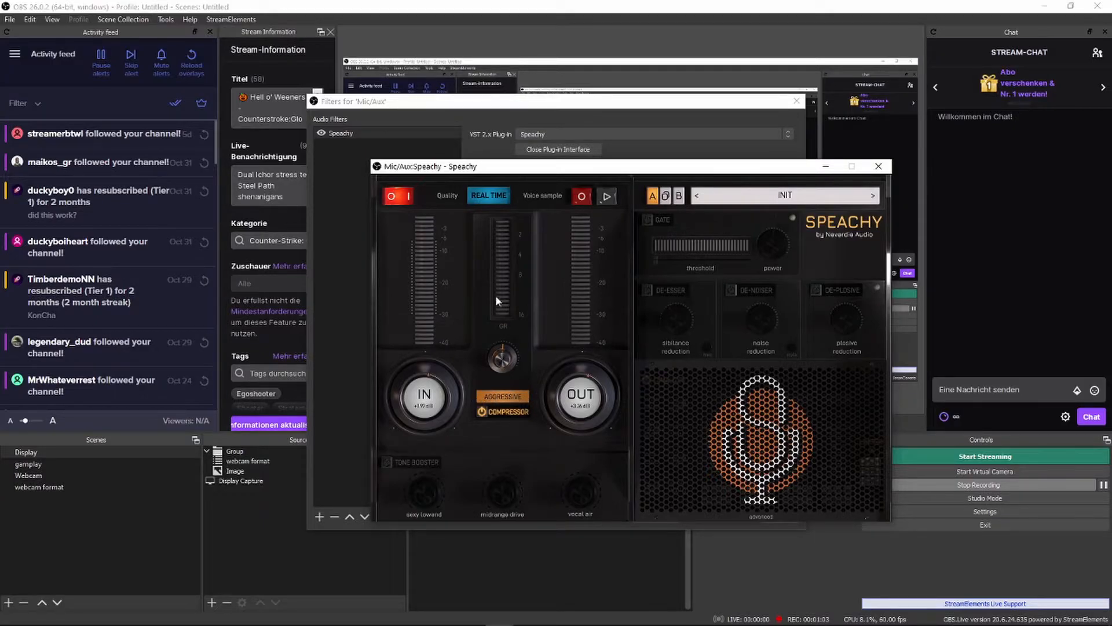
mouse_move(486, 382)
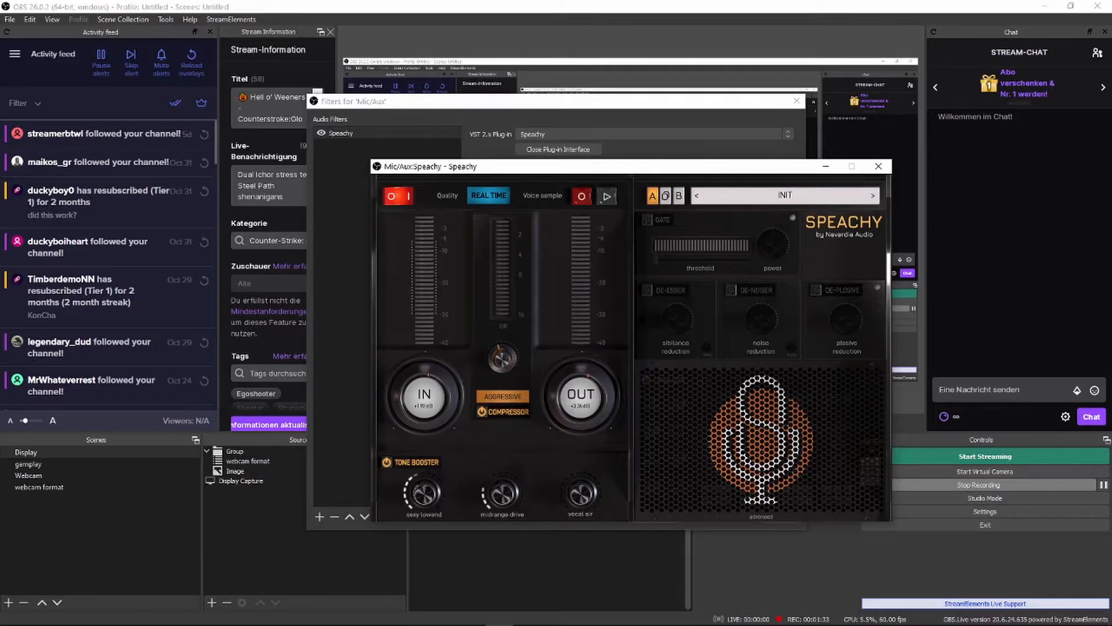
mouse_move(640, 505)
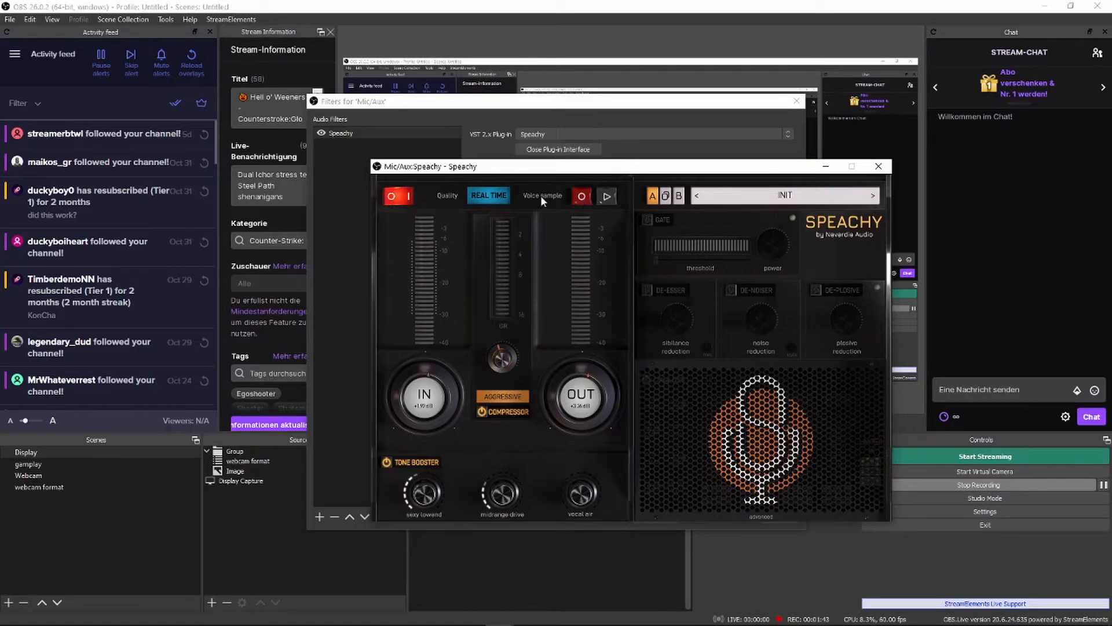
Step: Set quality to Best, play the voice sample, enable Tone Booster, and open Mic/Aux advanced audio
left_click(487, 196)
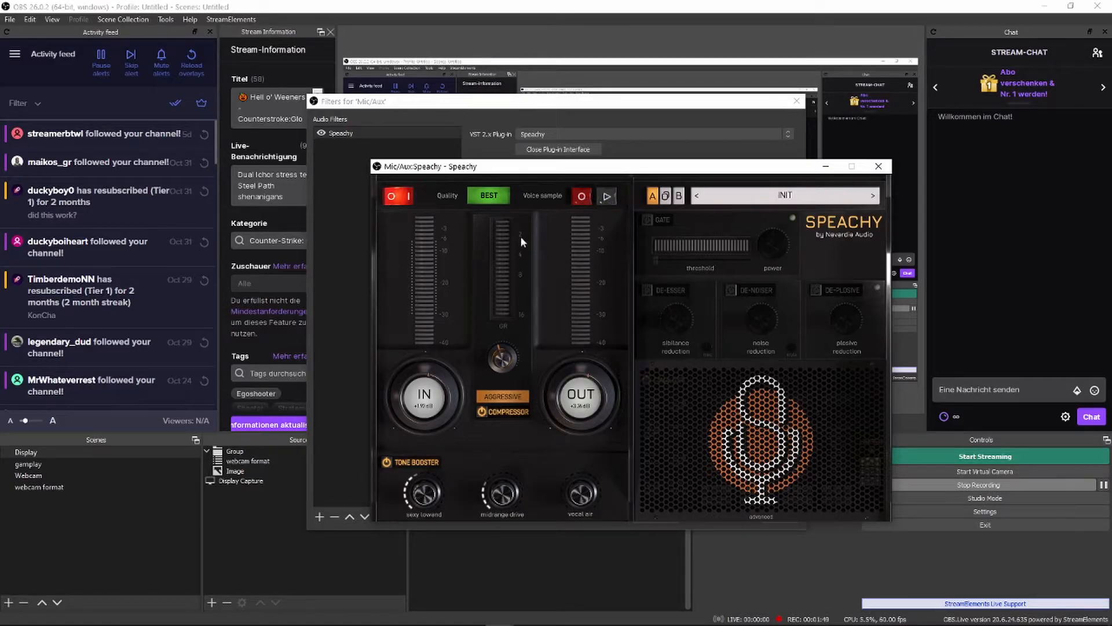
left_click(488, 195)
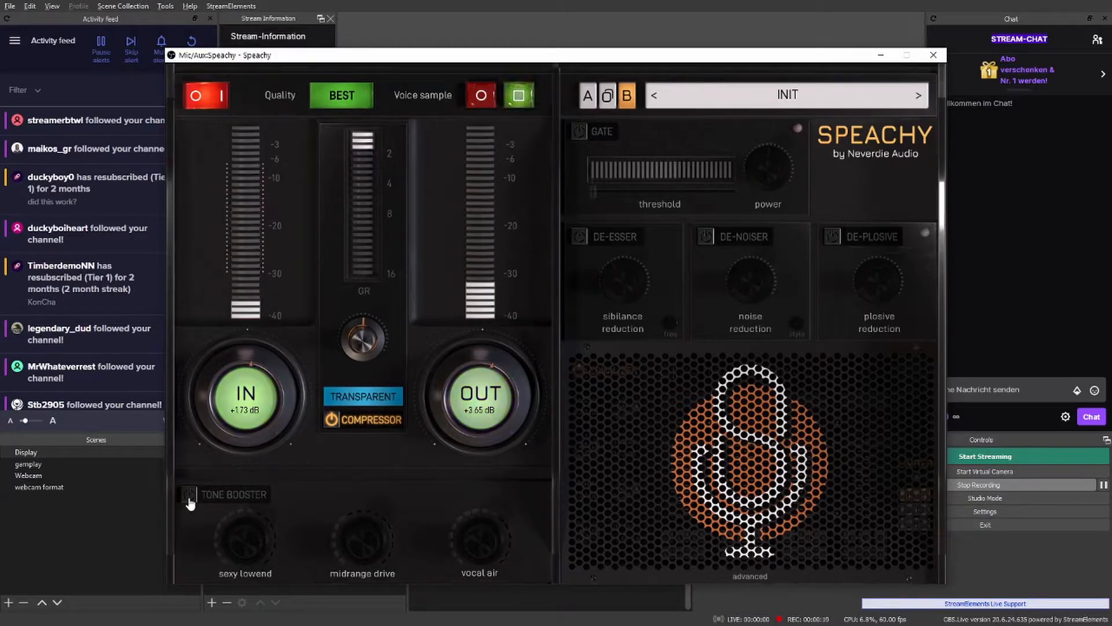
left_click(189, 494)
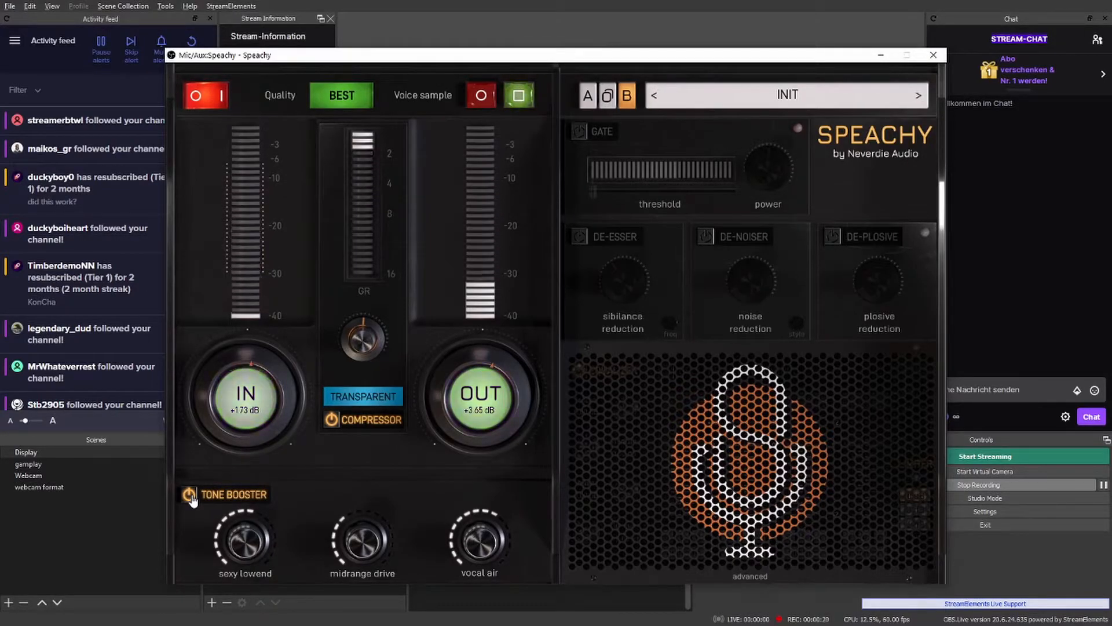
left_click(190, 494)
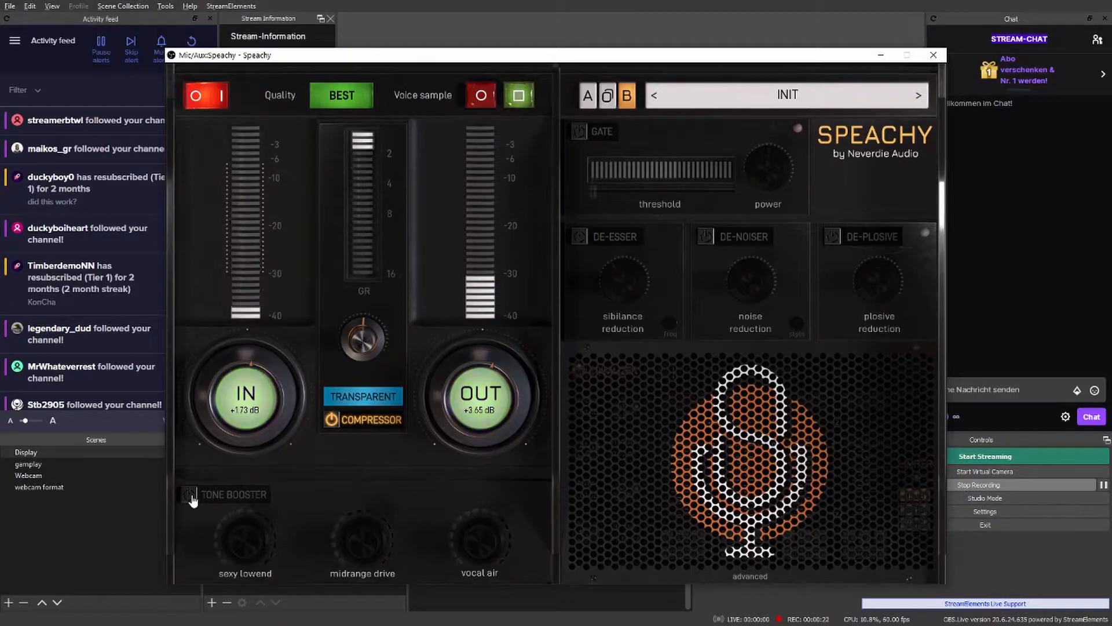
left_click(190, 494)
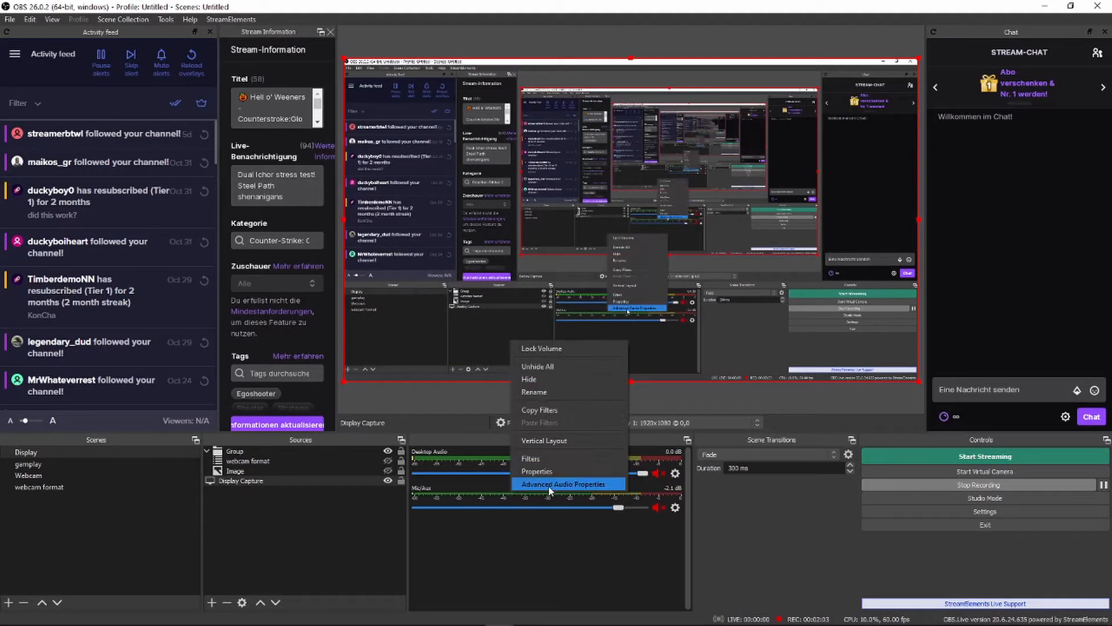
left_click(563, 484)
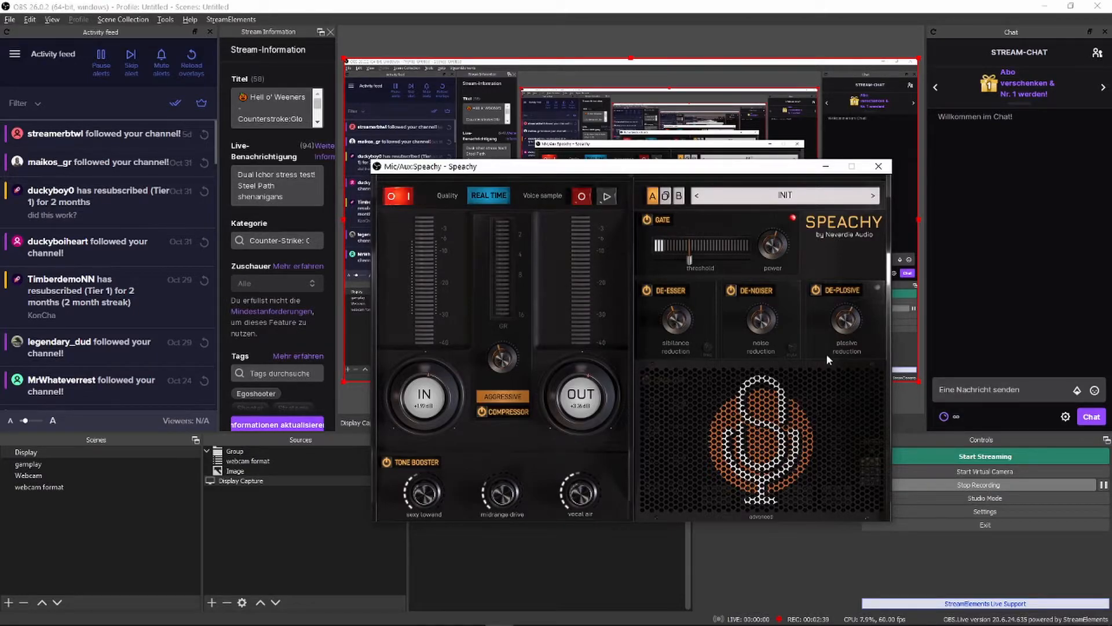
mouse_move(762, 521)
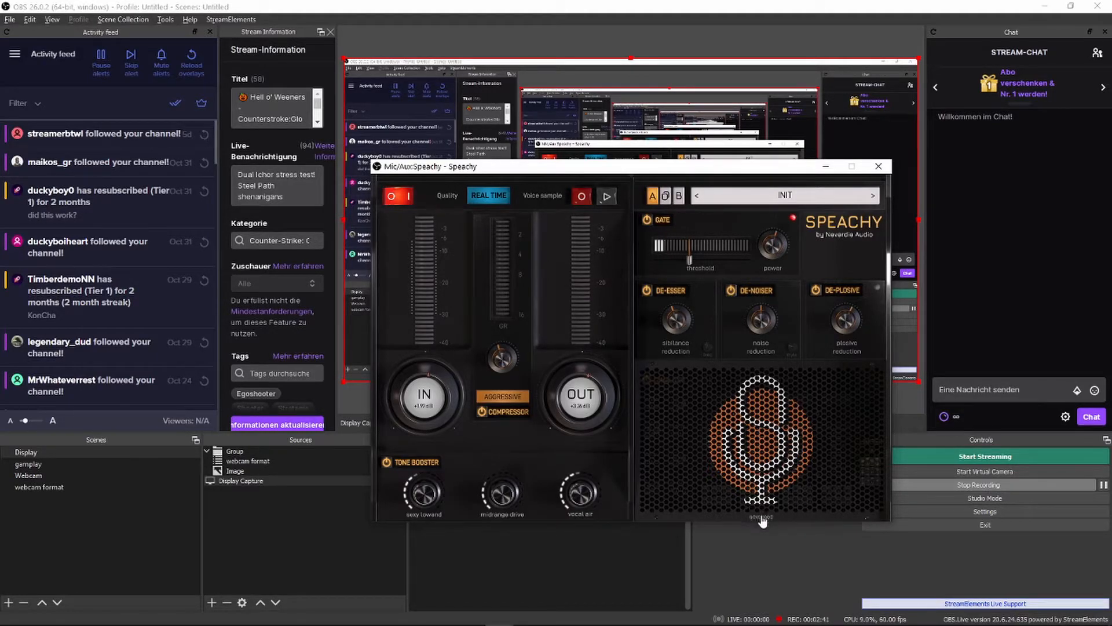
mouse_move(862, 394)
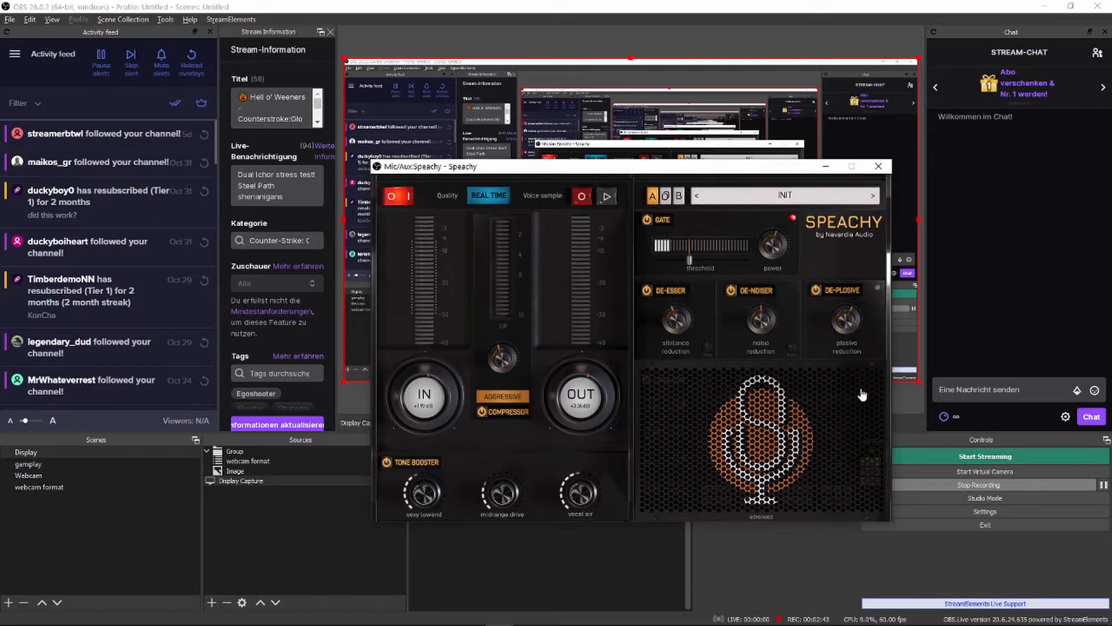
mouse_move(882, 279)
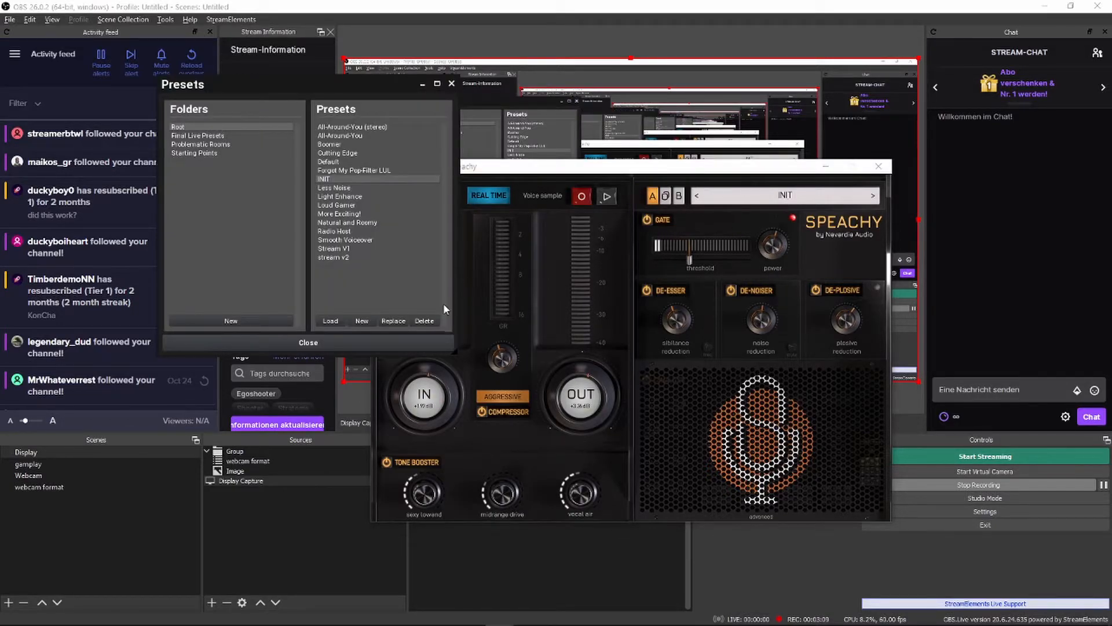
Step: Close Speachy's Presets window
left_click(308, 342)
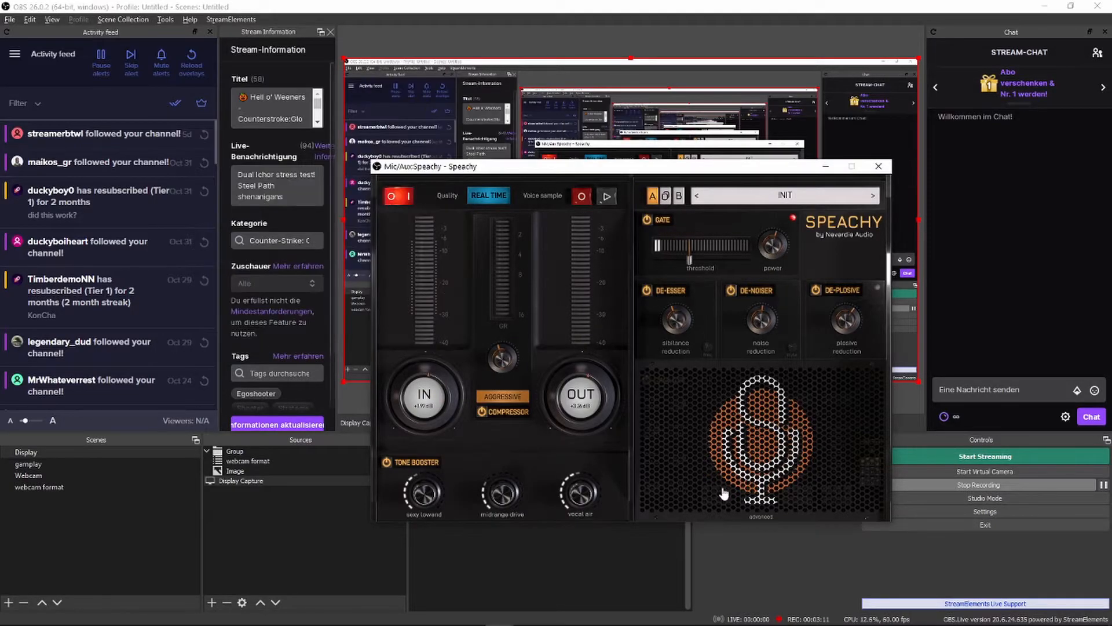
mouse_move(803, 438)
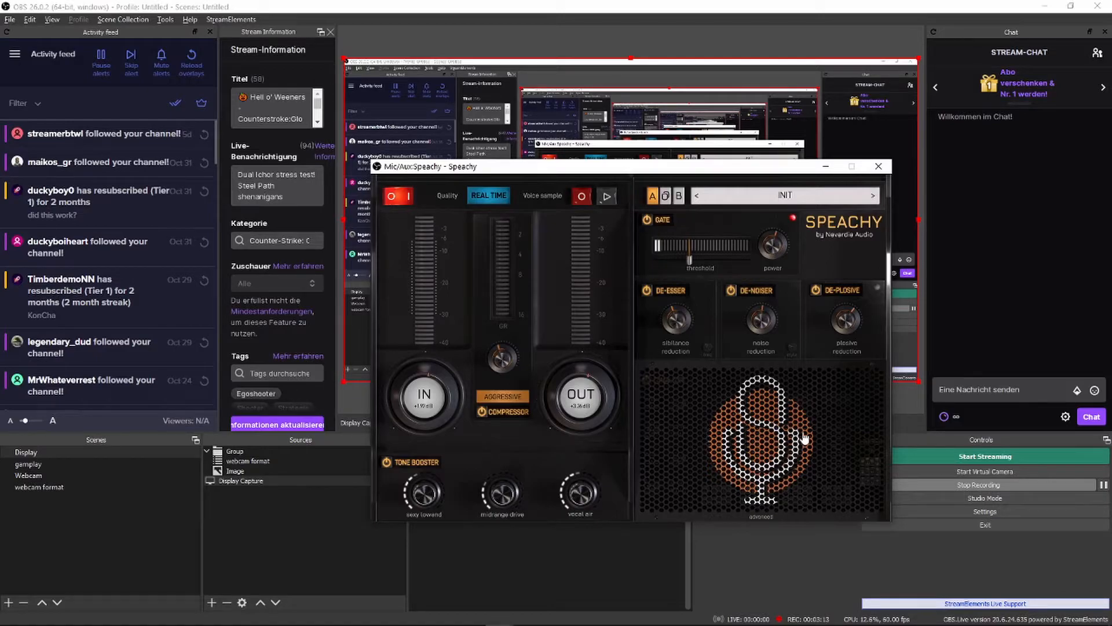
mouse_move(767, 522)
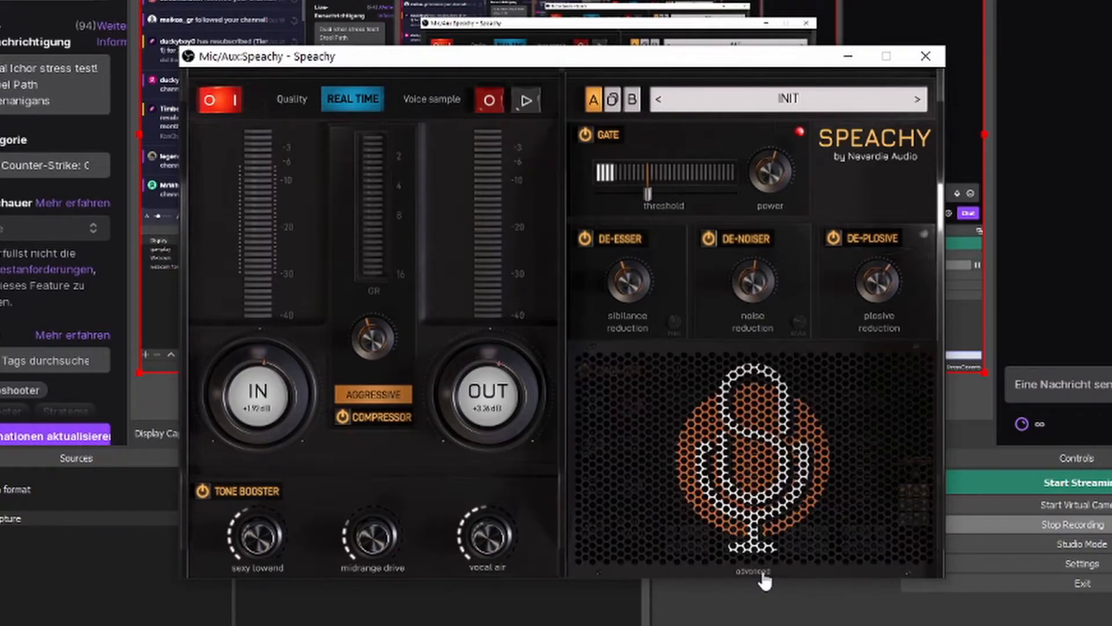
Step: Give the ROOM band a custom frequency and adjust the HARSH band level
left_click(751, 572)
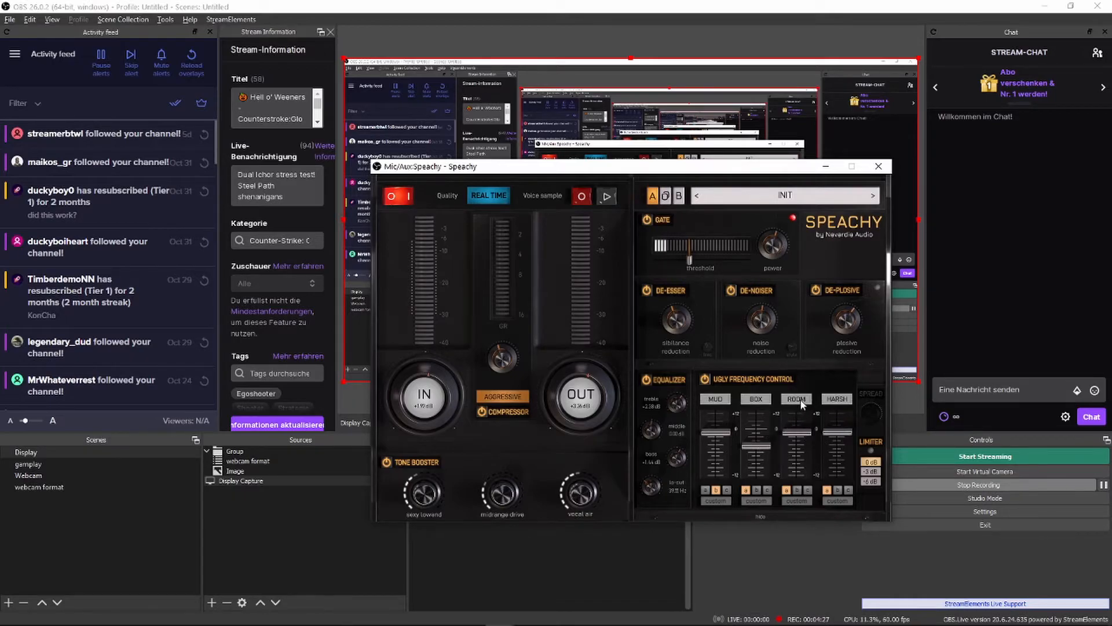
left_click(799, 502)
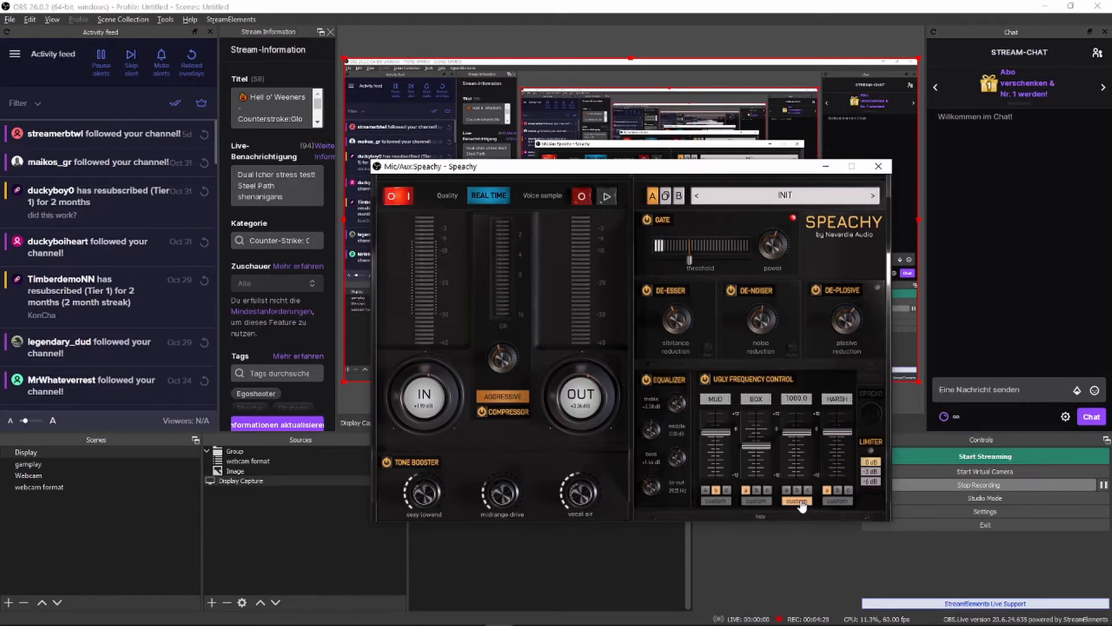
left_click(796, 490)
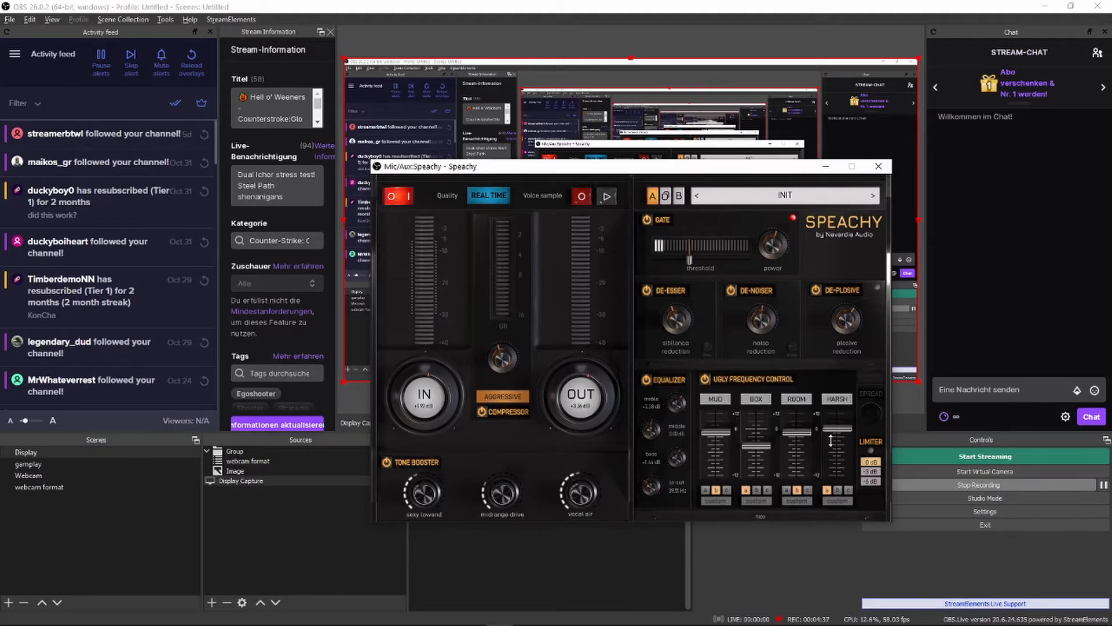
left_click_drag(837, 446, 833, 426)
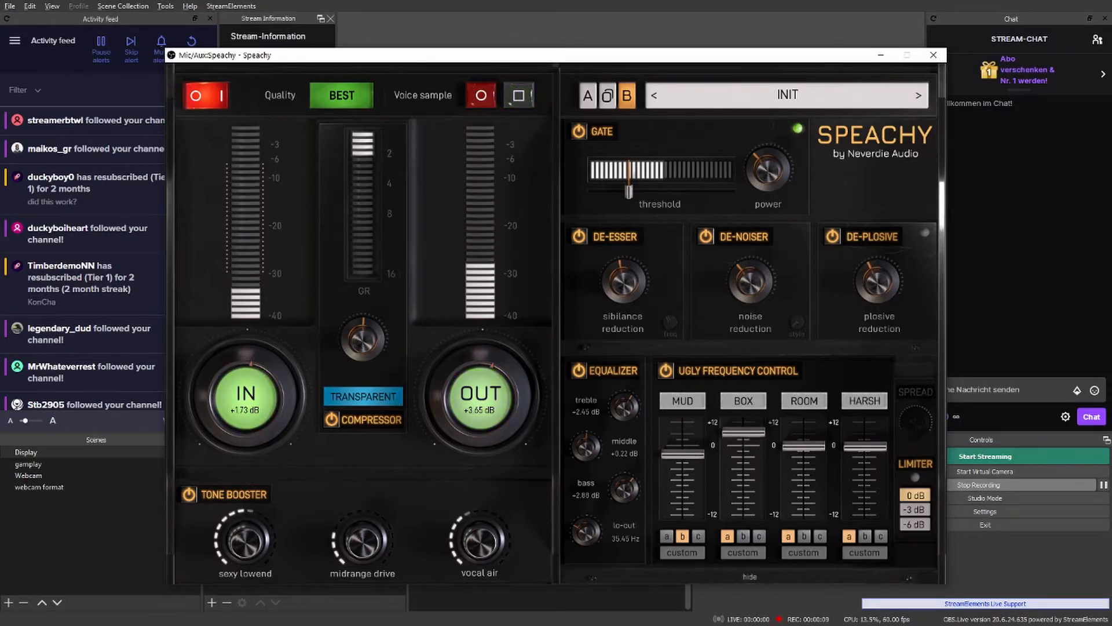
Step: Open Speachy's Presets window from the INIT preset name bar
left_click(518, 94)
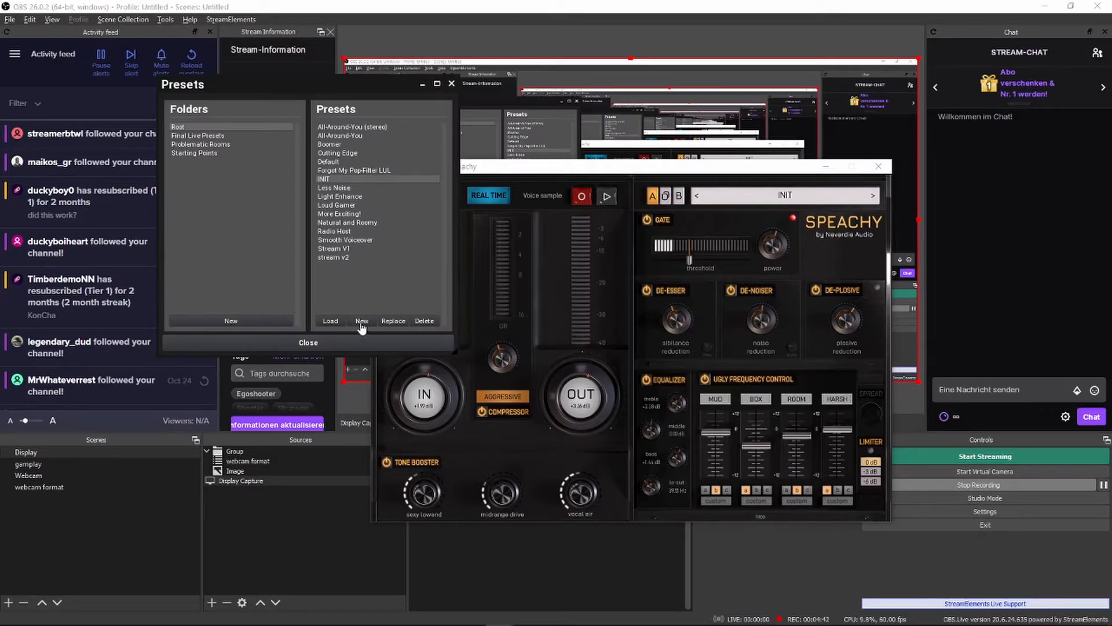
Step: Save a new preset named 'new name', browse Starting Points and Root, then close Presets
left_click(361, 320)
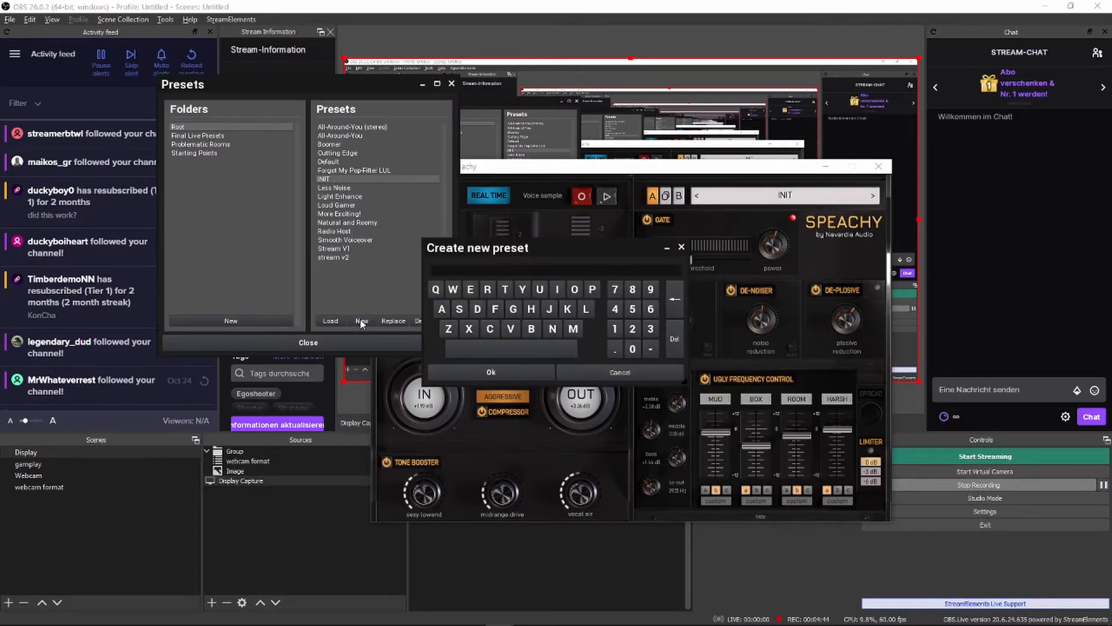
type("new")
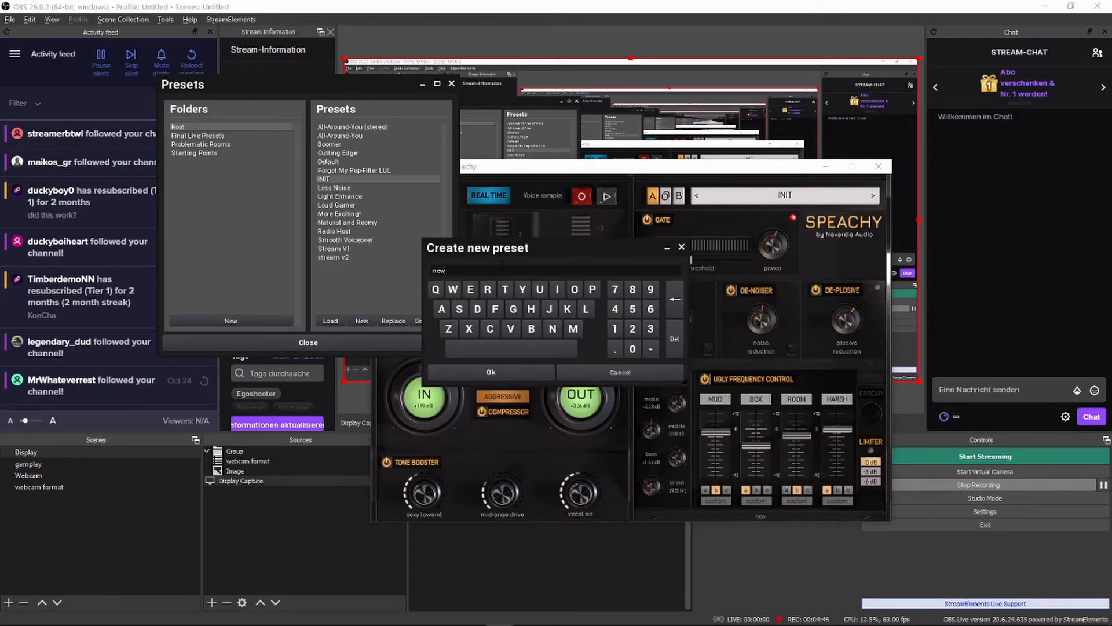
left_click(490, 372)
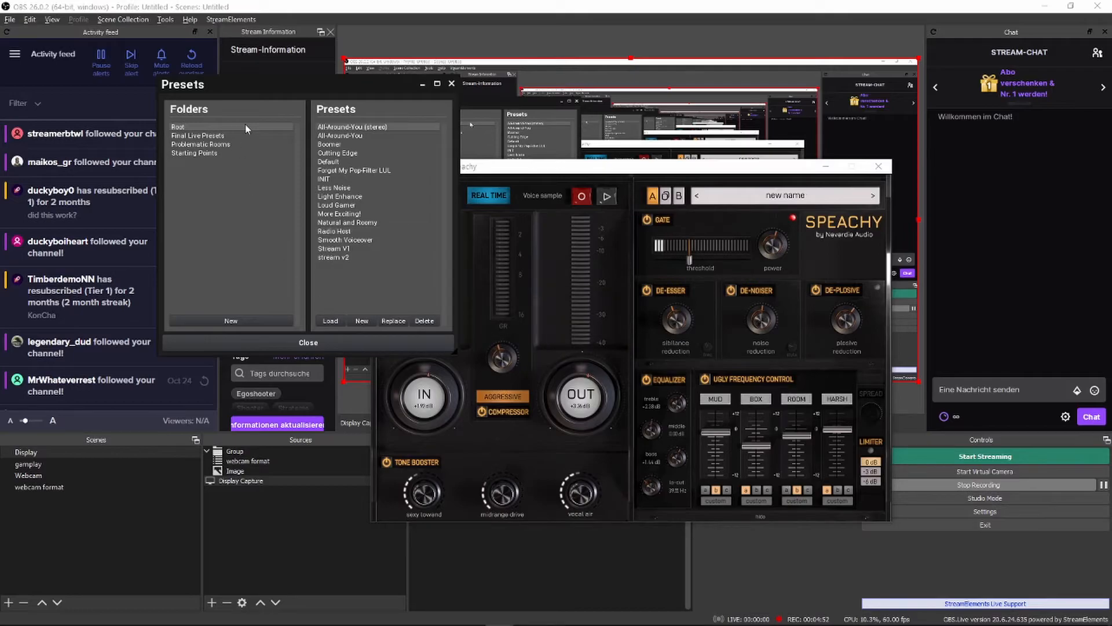
left_click(193, 153)
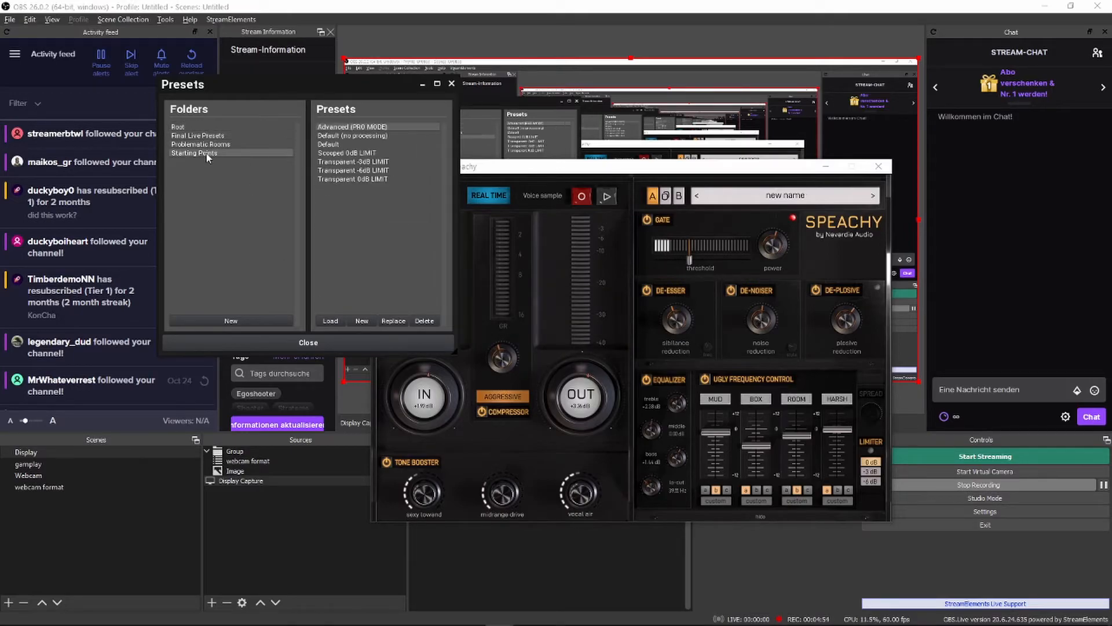
left_click(178, 127)
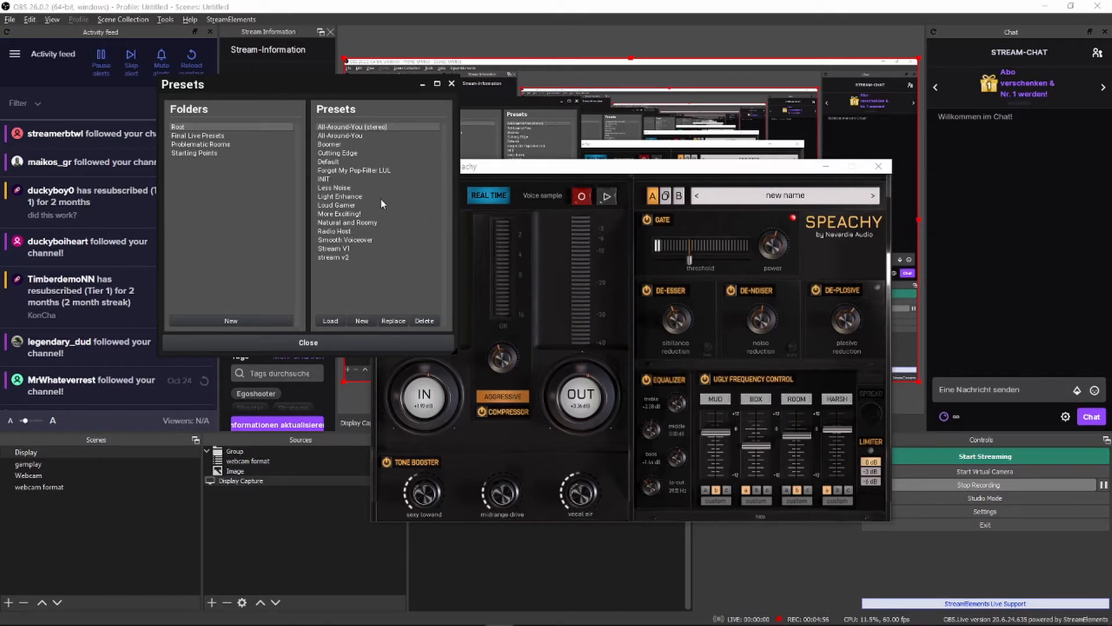
left_click(334, 230)
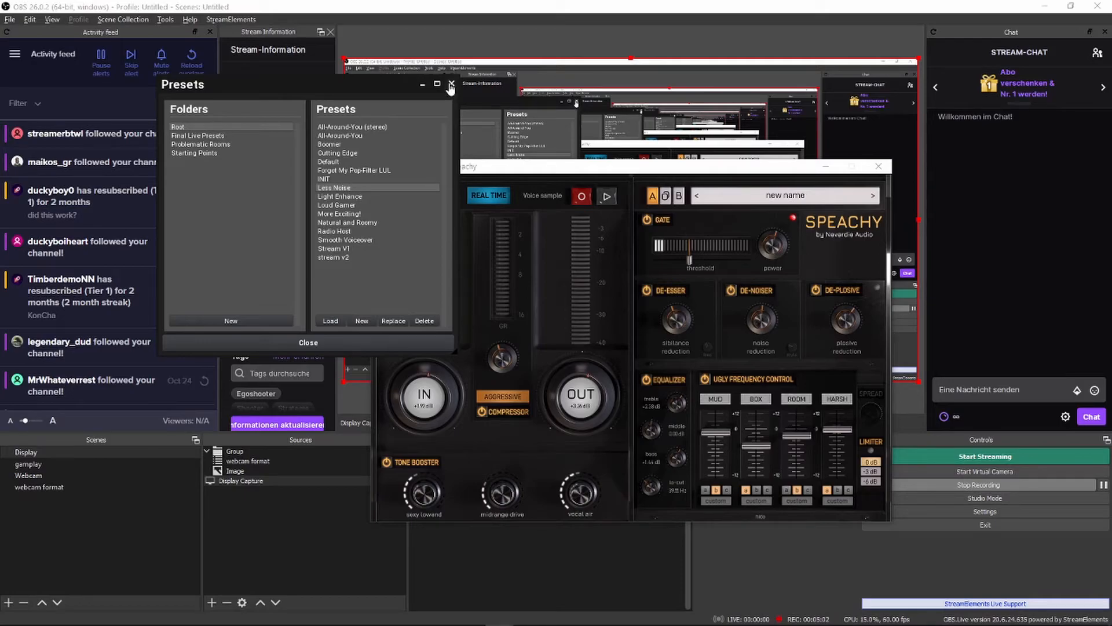
left_click(449, 83)
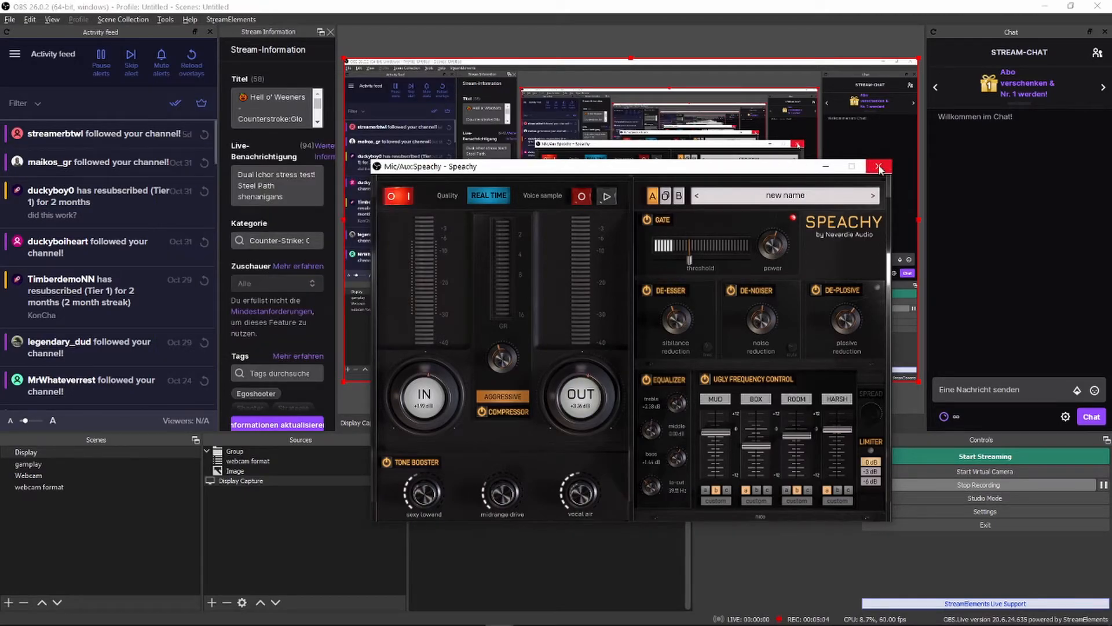
mouse_move(880, 167)
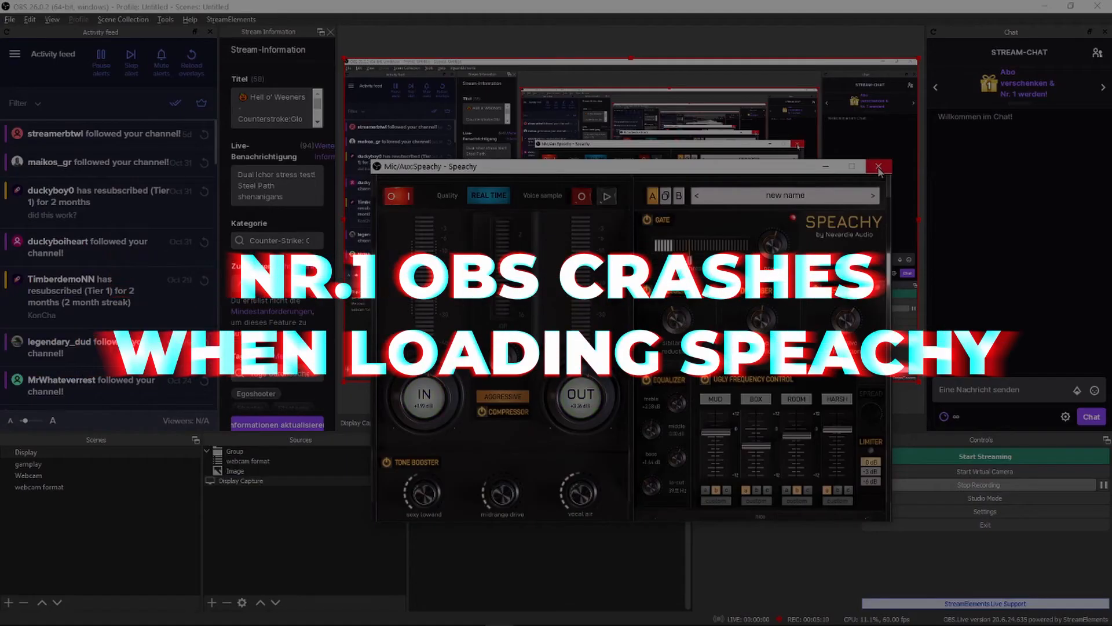
Step: Close the Speachy plug-in window
left_click(879, 166)
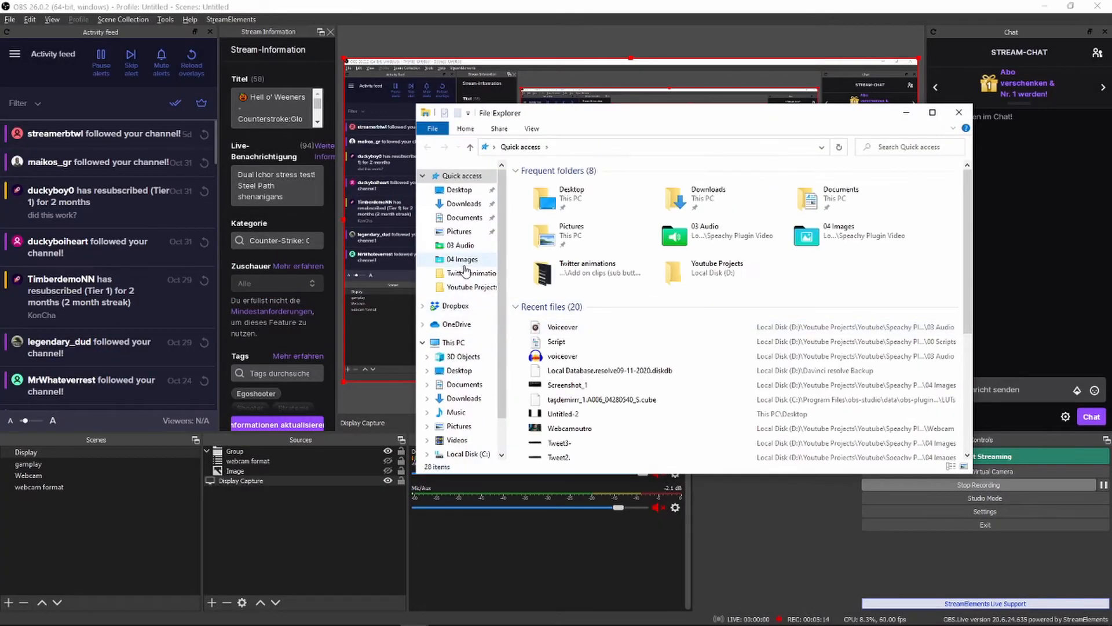
Step: Select Speachy.dll in C:\Program Files\obs-studio\obs-plugins\64bit, then return to Local Disk (C:)
left_click(471, 417)
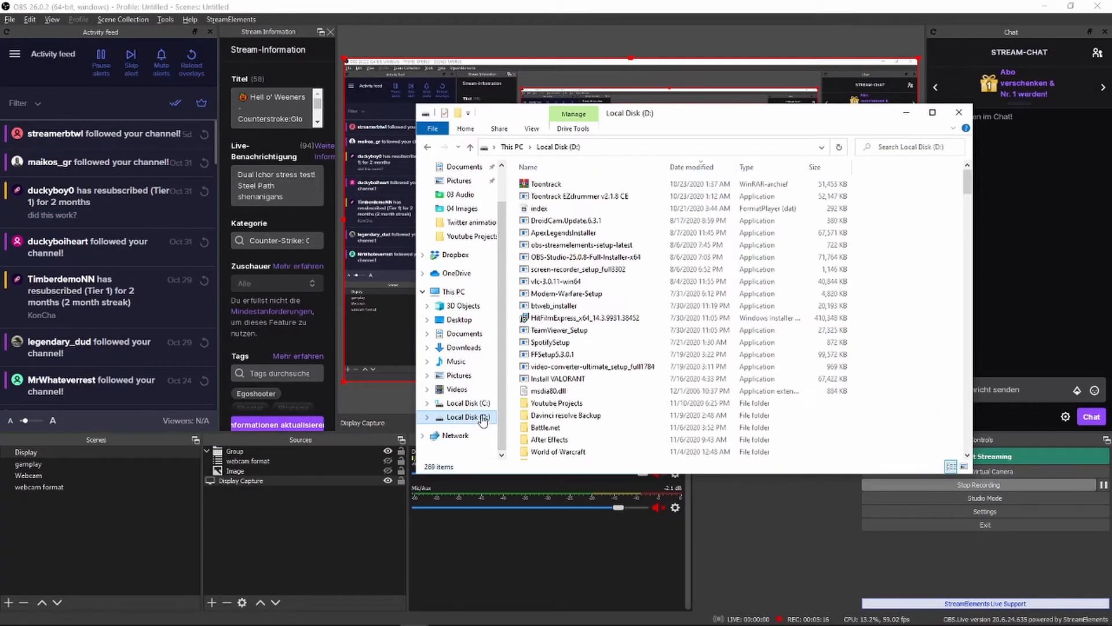
left_click(473, 403)
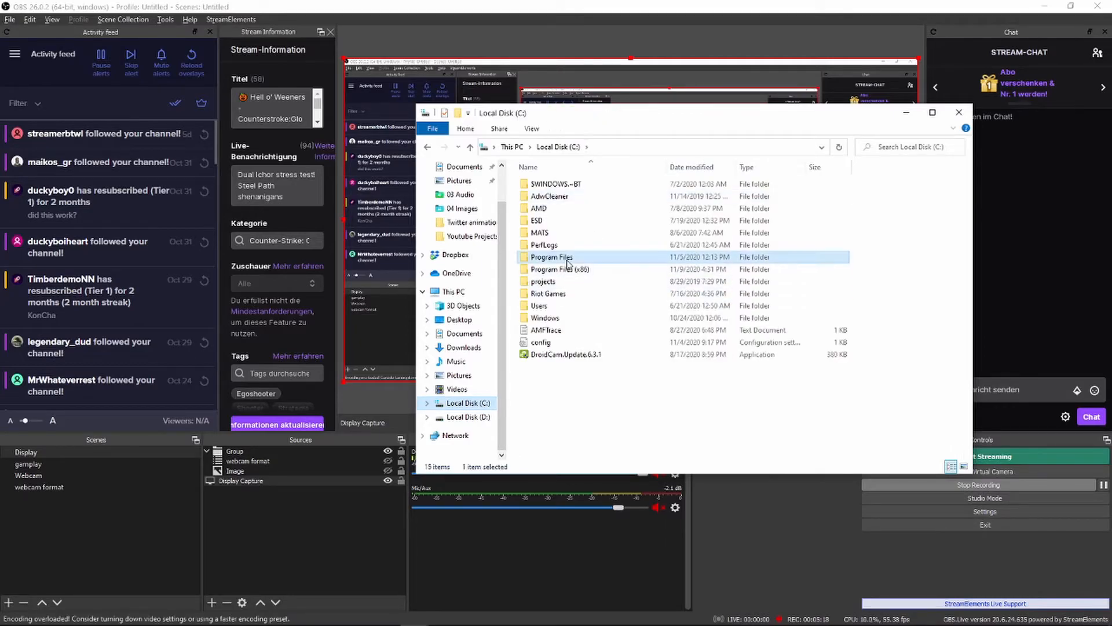
double_click(551, 256)
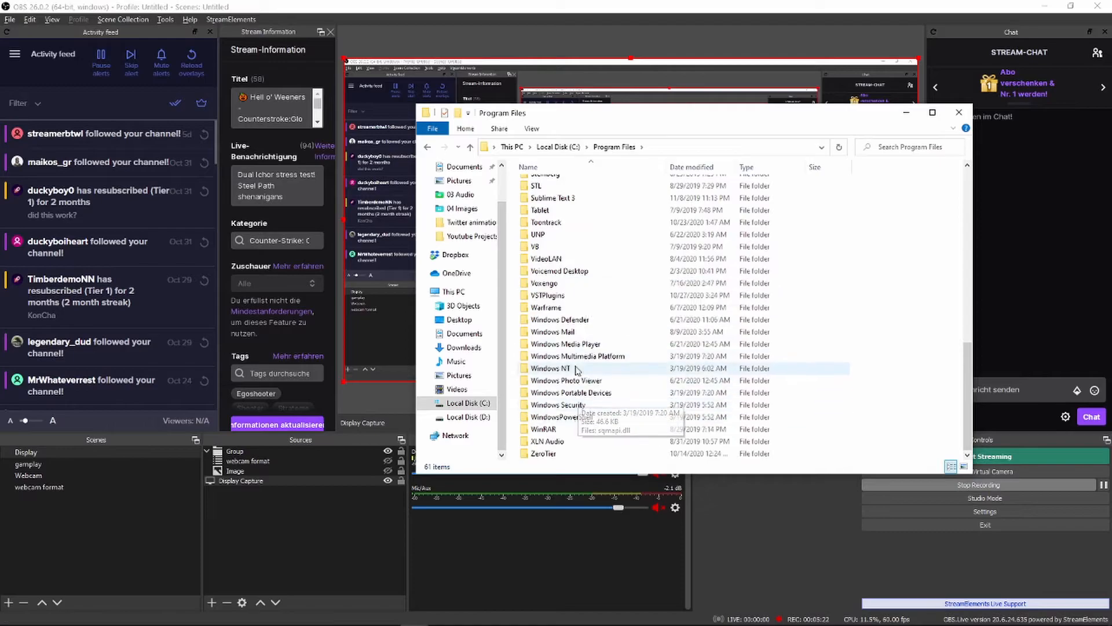
scroll("up", 3)
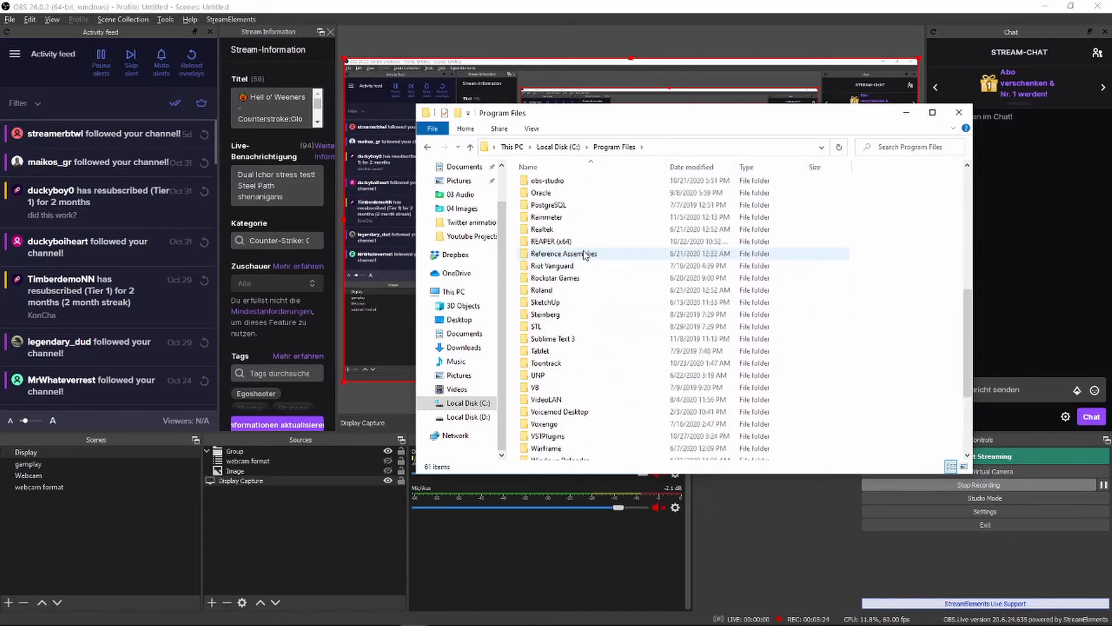
double_click(546, 181)
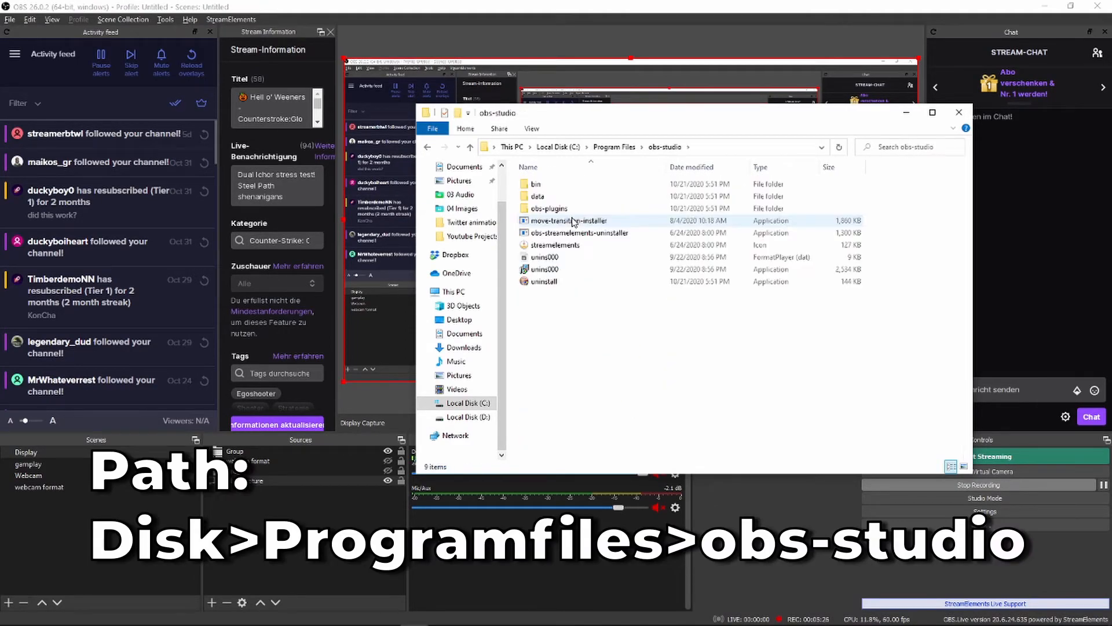
double_click(549, 208)
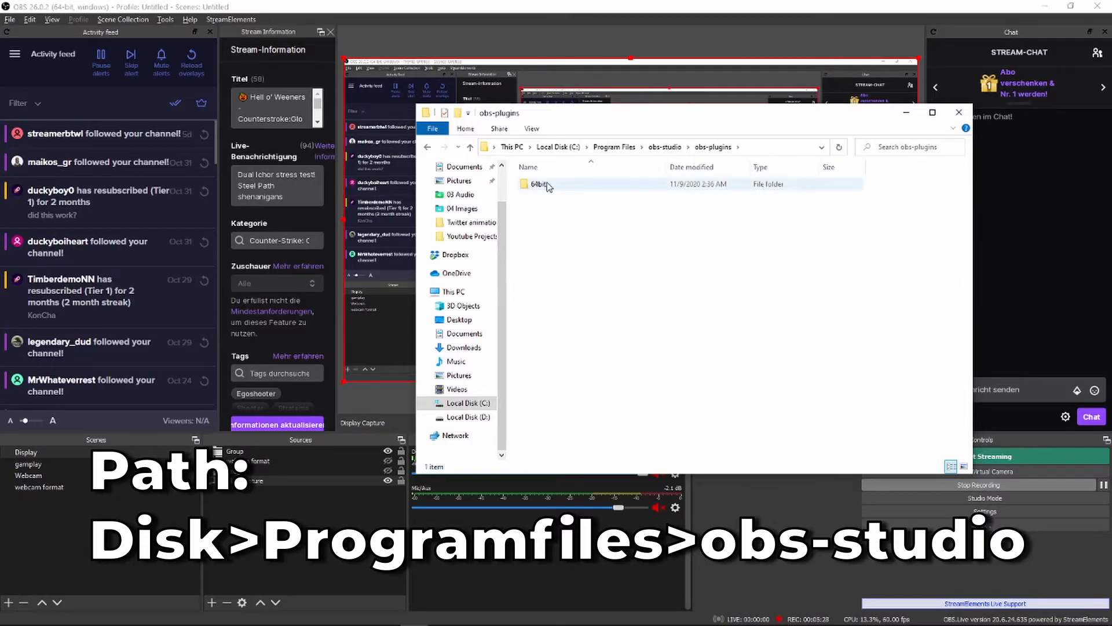
double_click(540, 184)
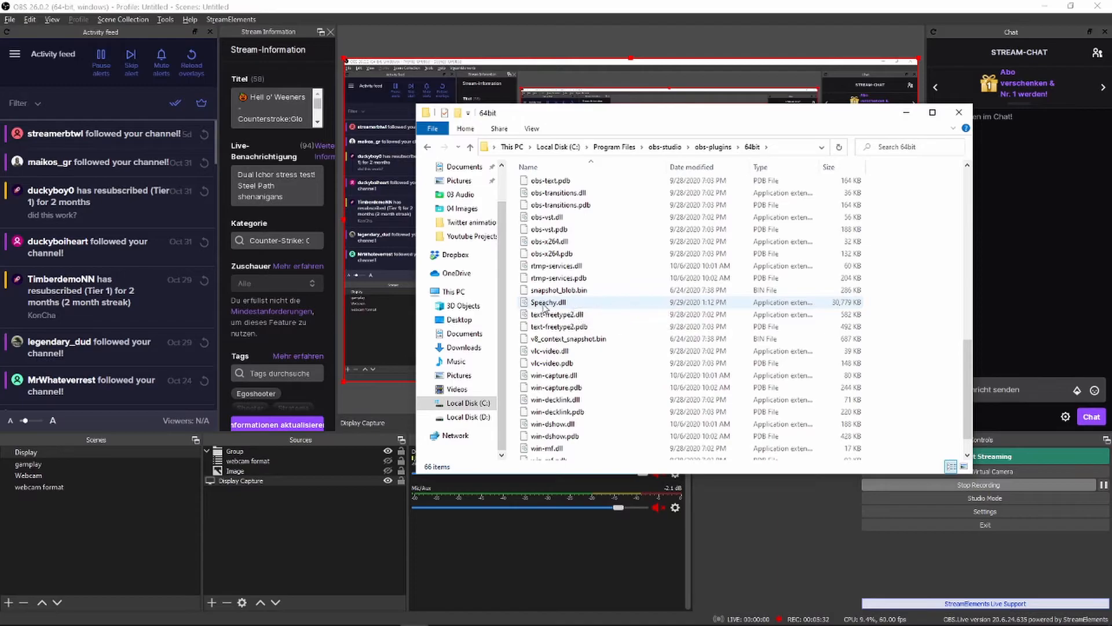
left_click(553, 374)
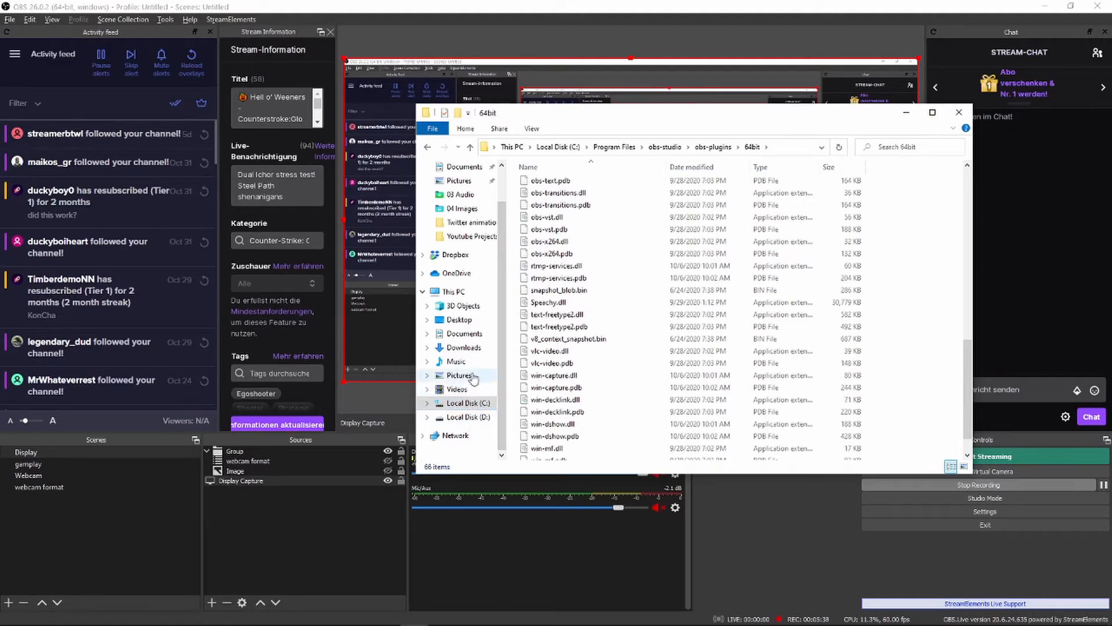
left_click(480, 402)
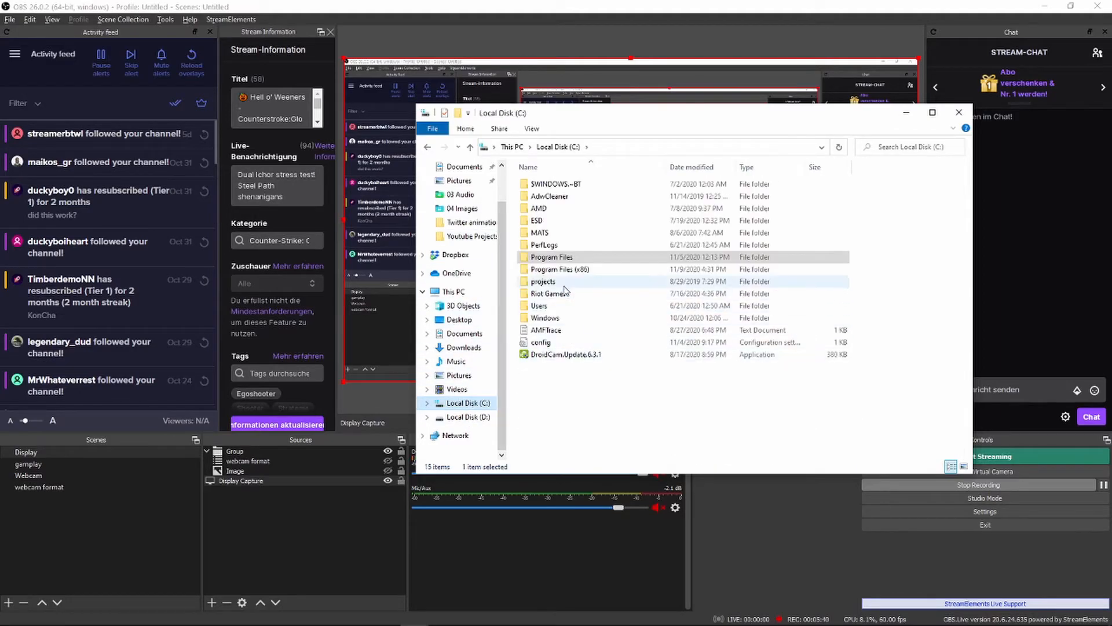
Step: Find Speachy.dll in Program Files (x86)\VST, then reopen the Speachy plug-in interface
double_click(559, 269)
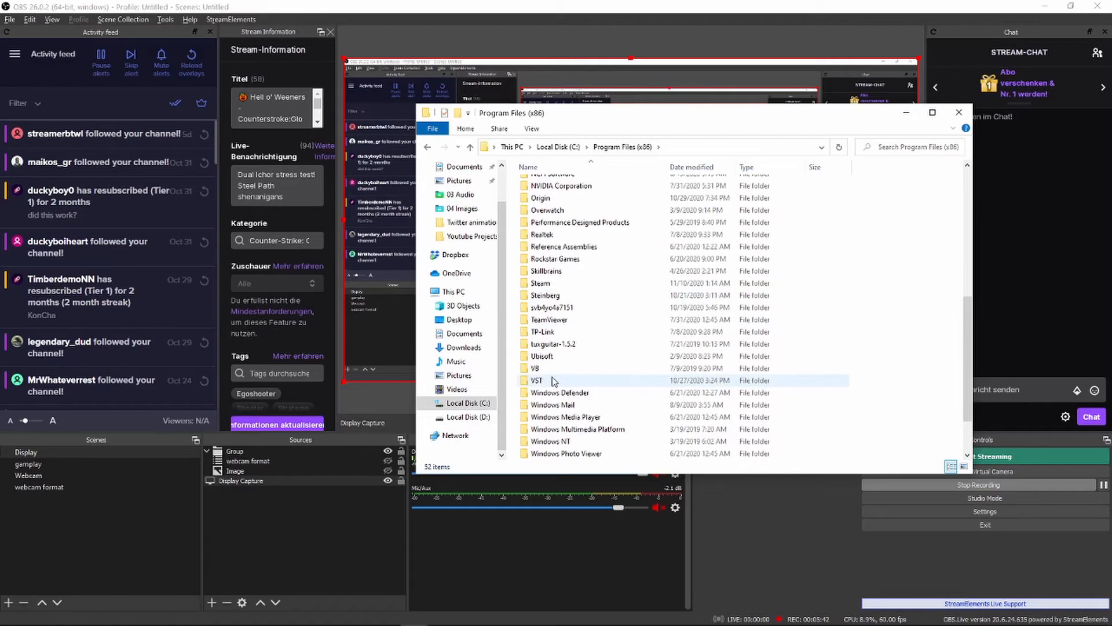
double_click(537, 380)
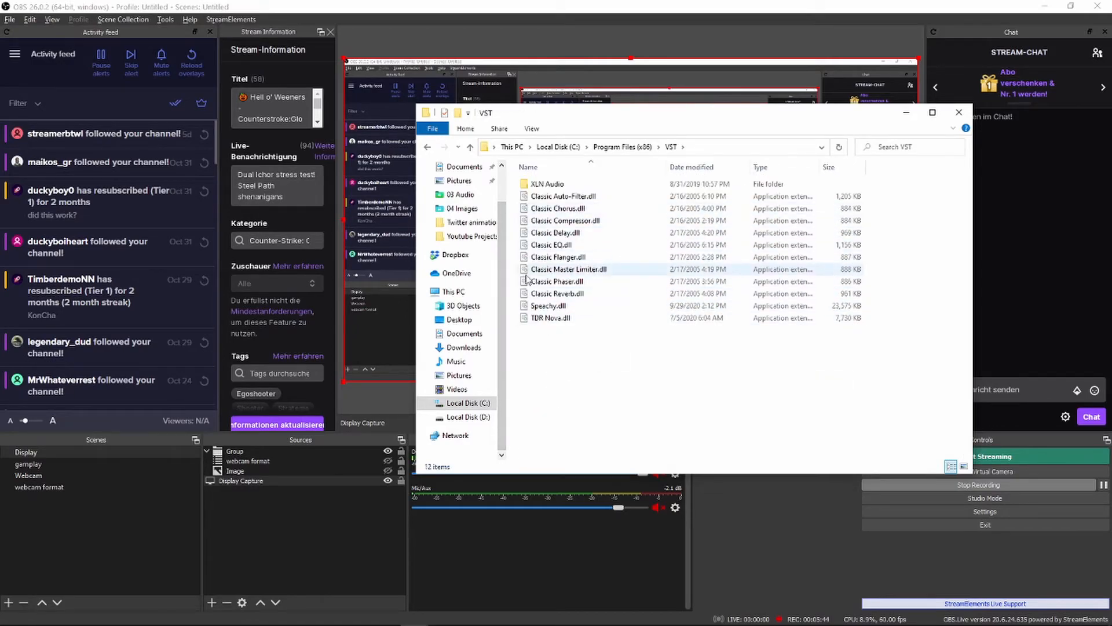
mouse_move(614, 255)
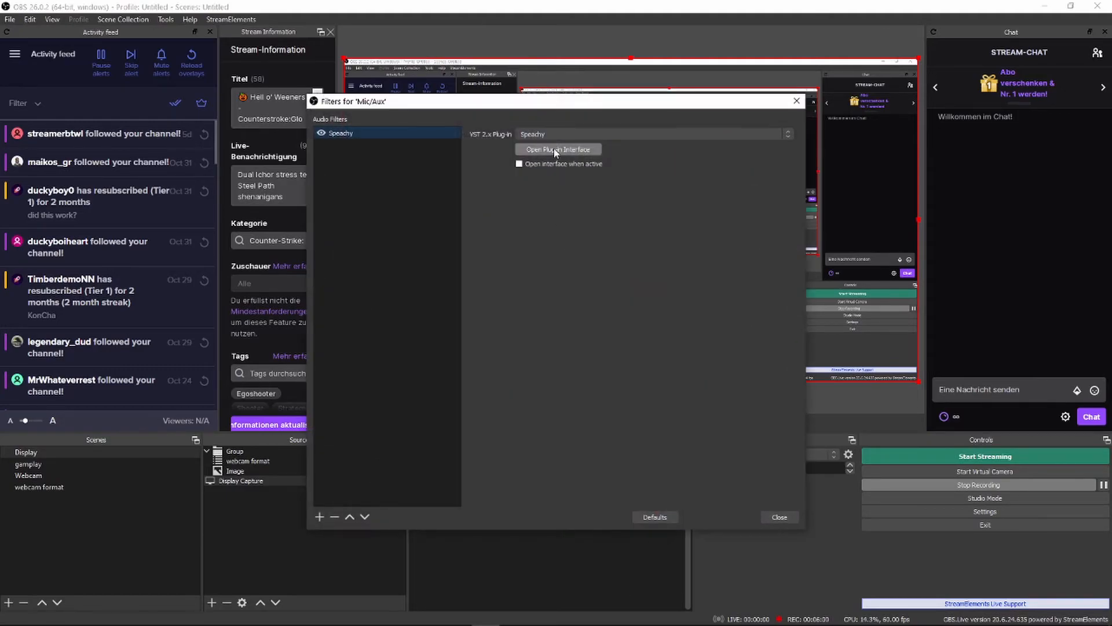
left_click(557, 149)
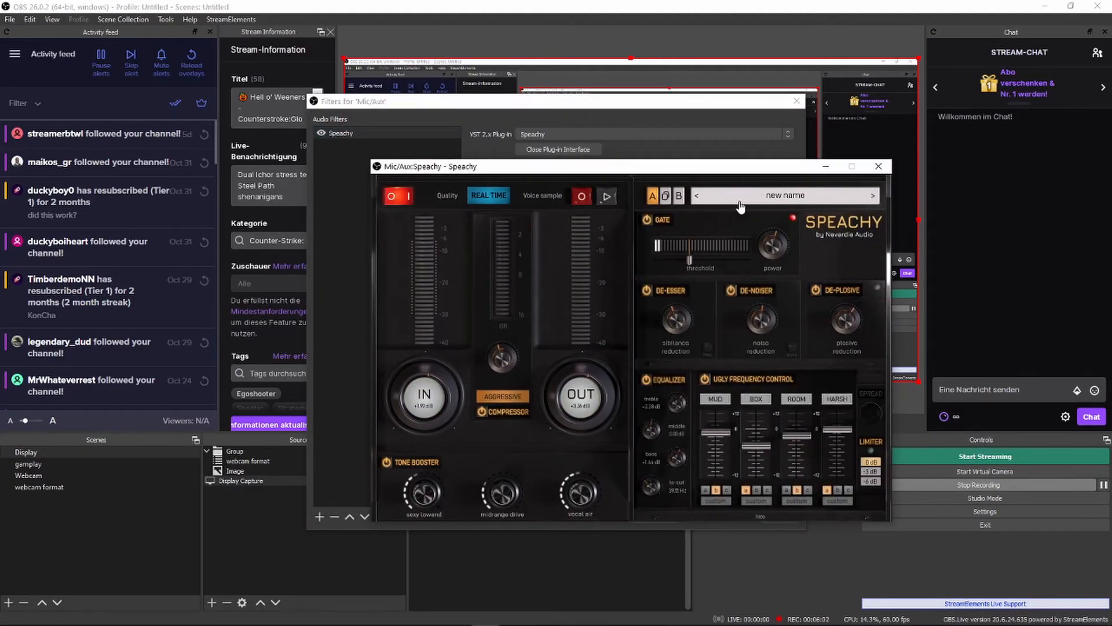